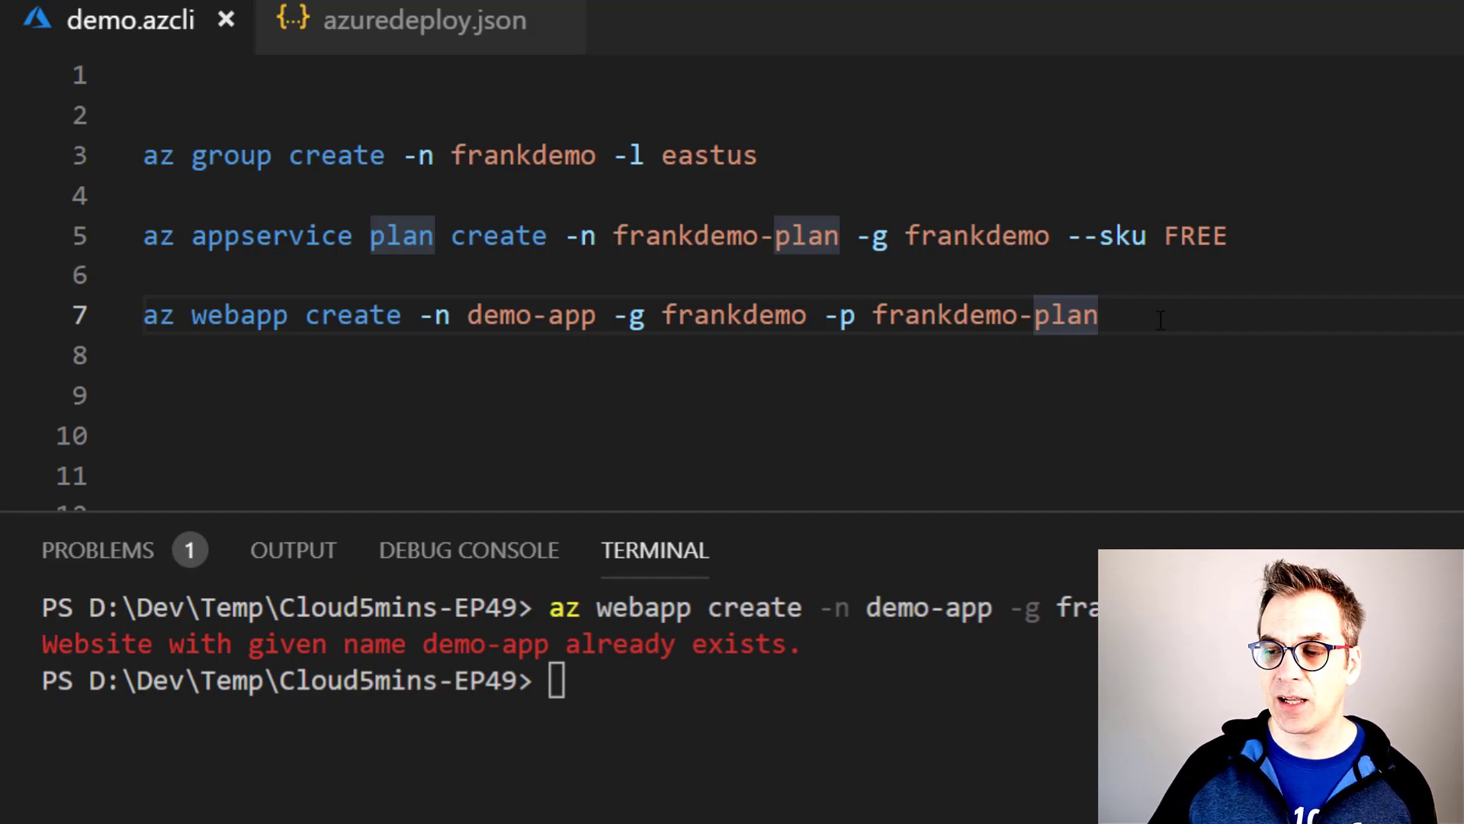
Switch from the demo.azcli script to the azuredeploy.json ARM template.
click(424, 21)
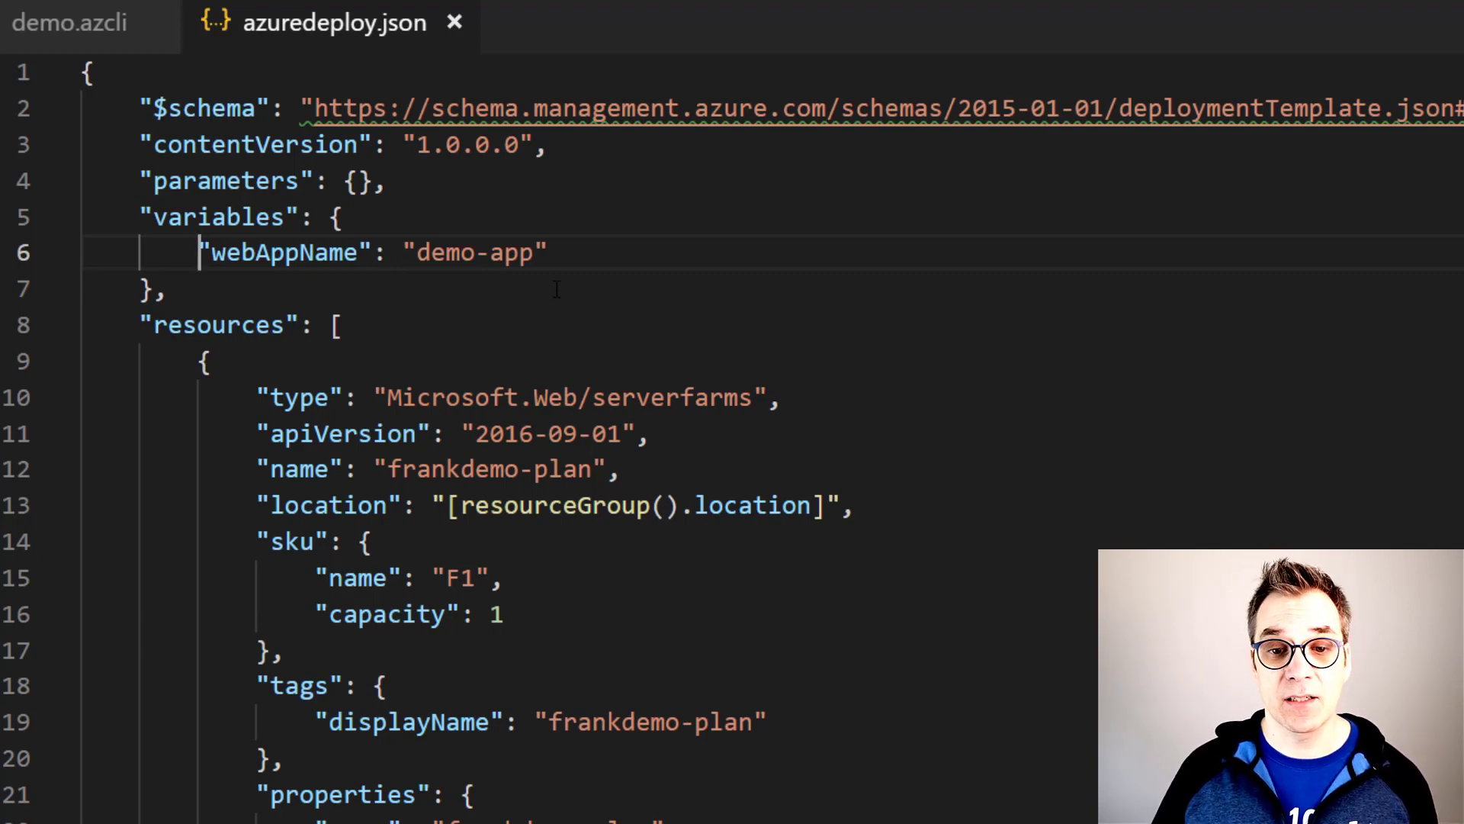
Start a new "suffix" variable line above webAppName with an empty string value.
double_click(427, 252)
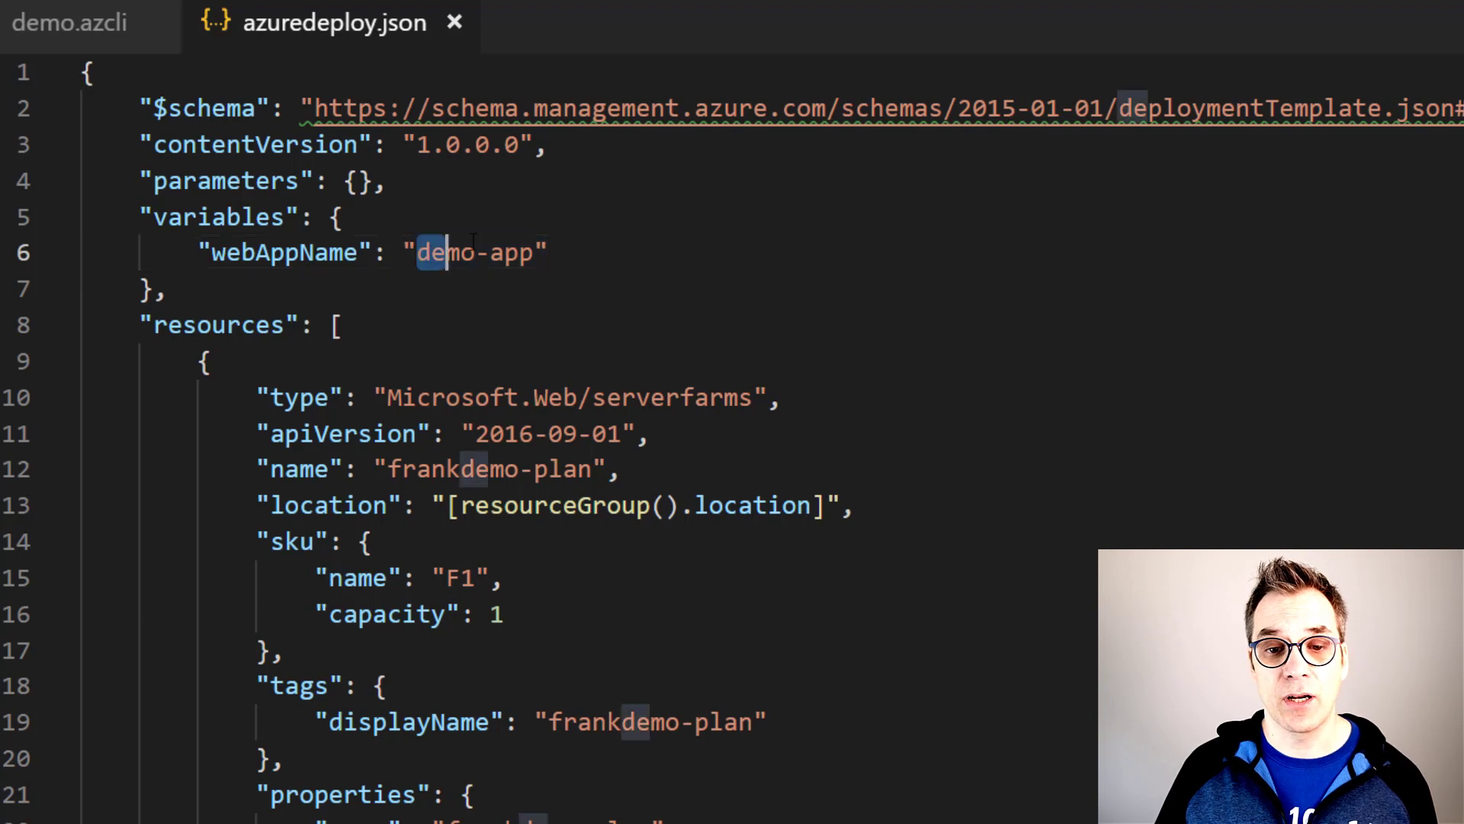
double_click(476, 252)
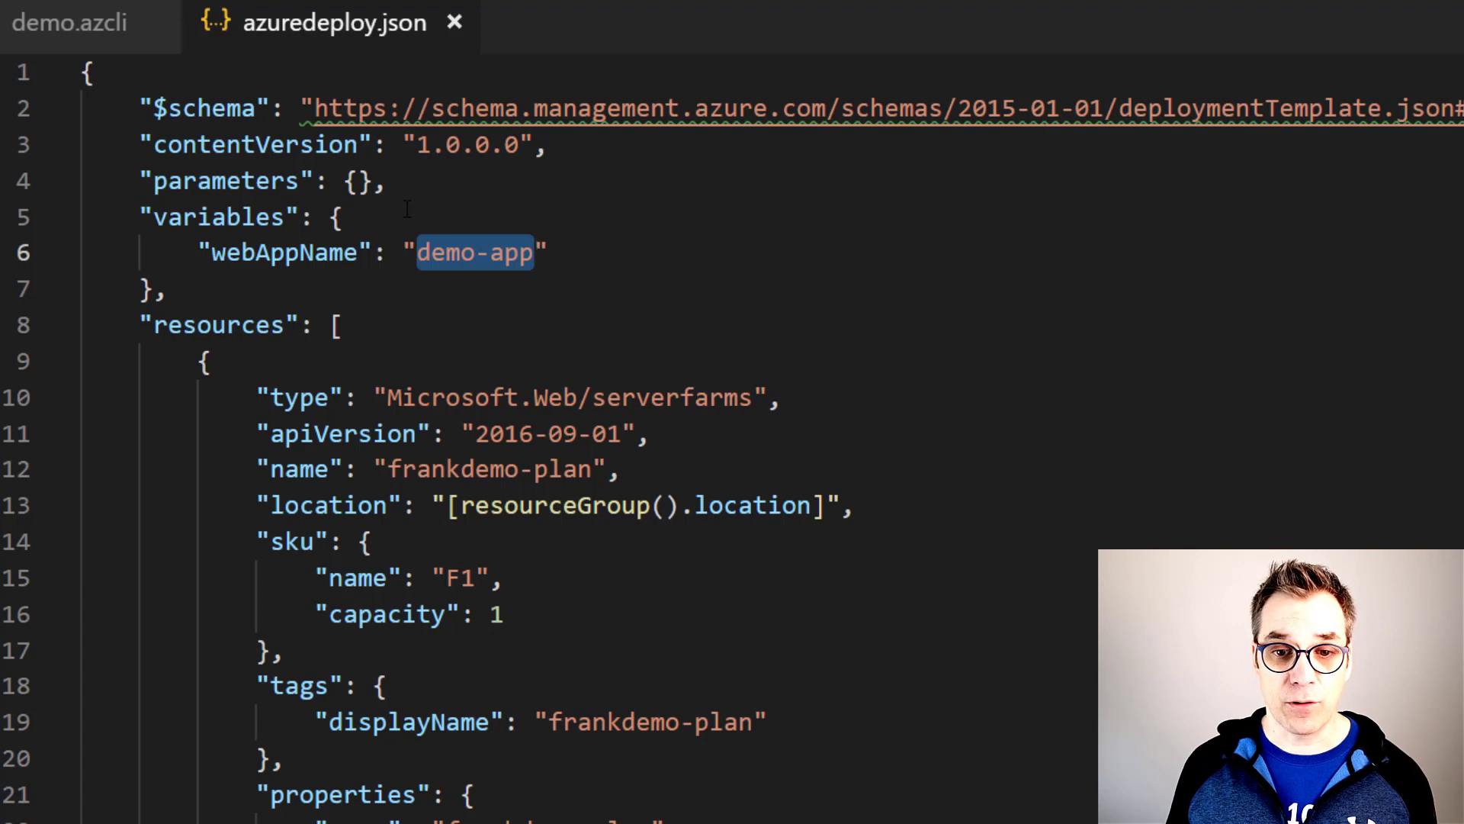
key(Enter)
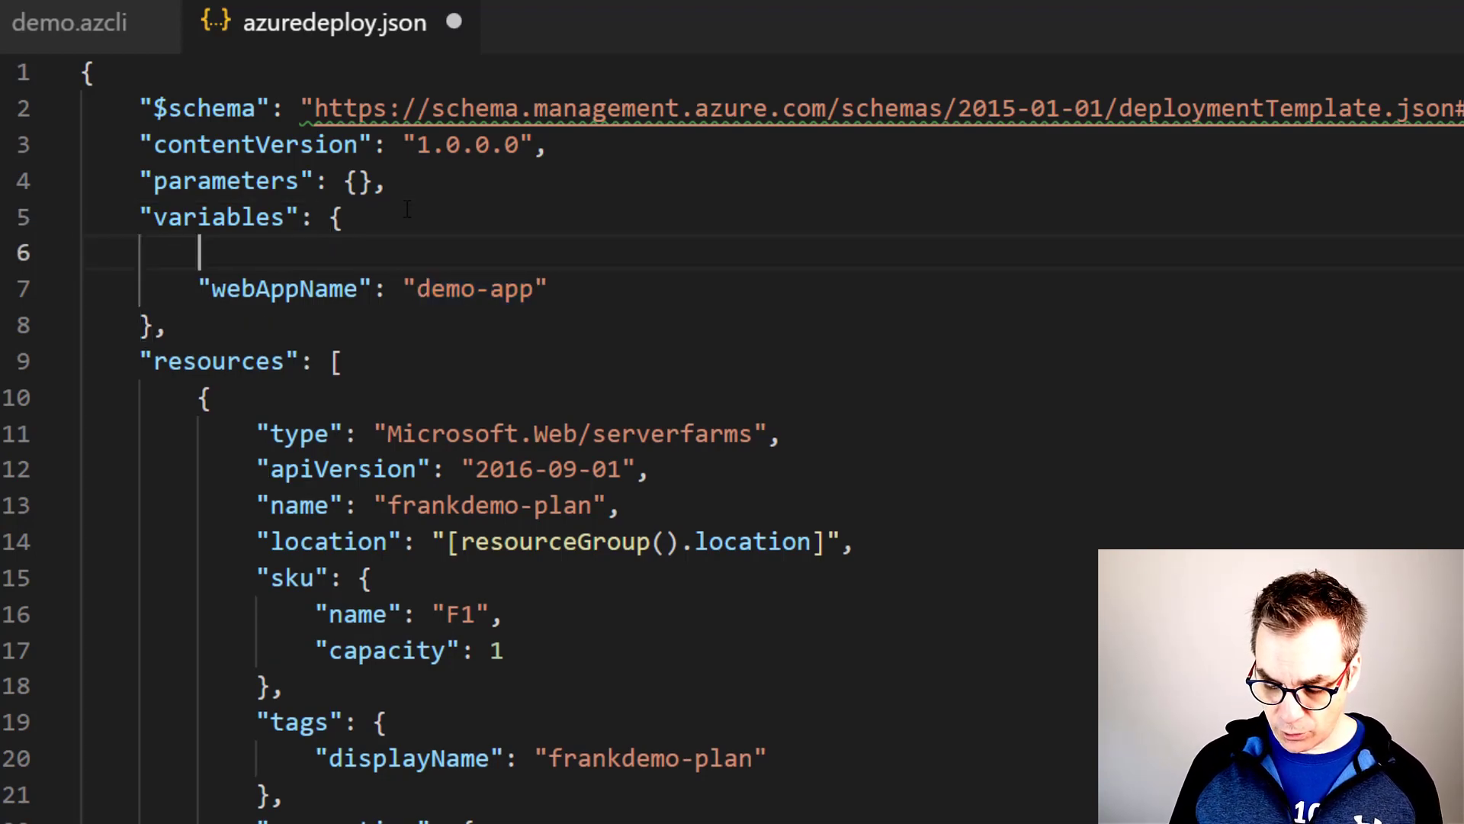
text("")
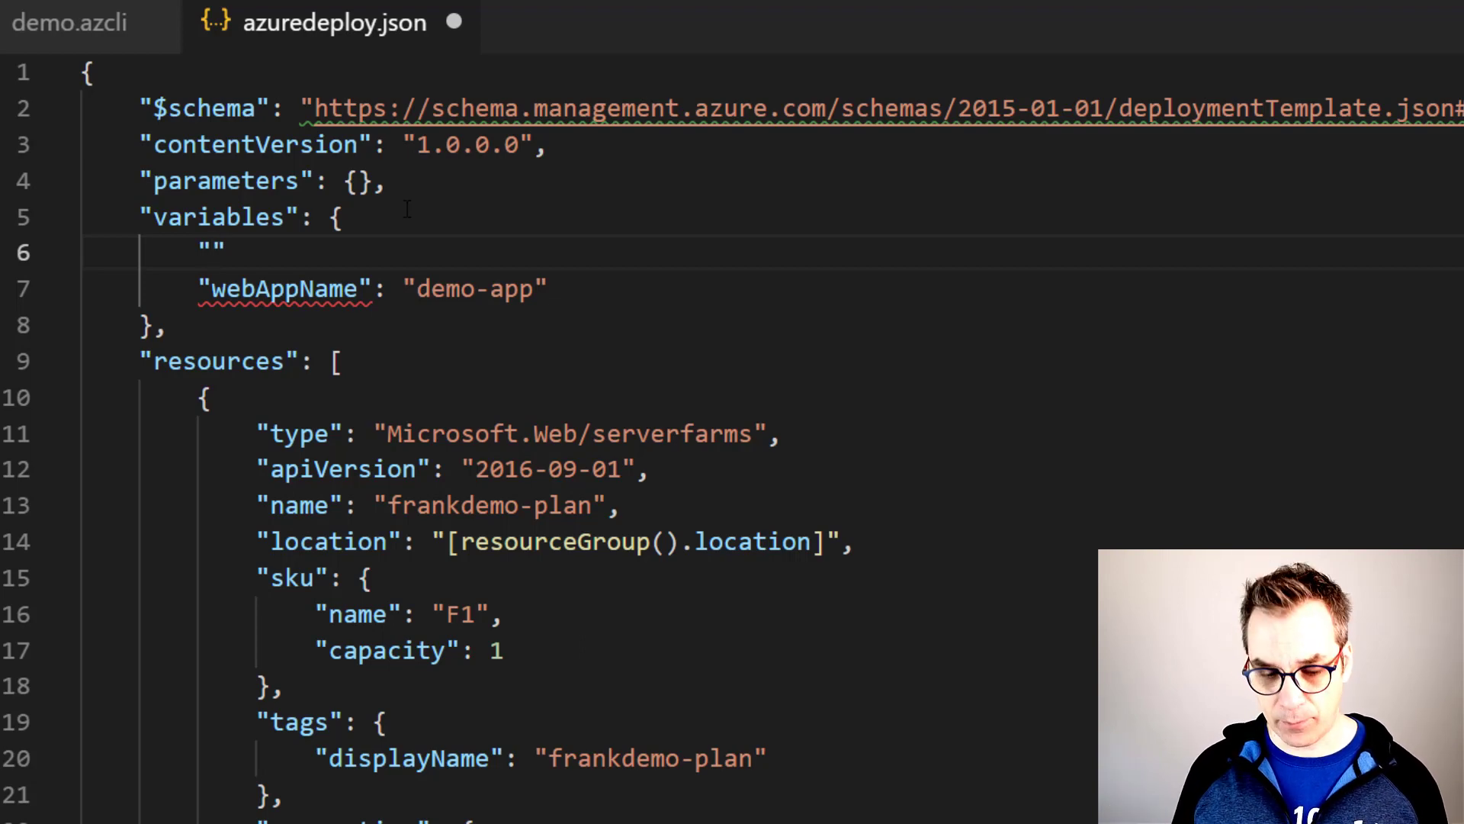
text(suffi)
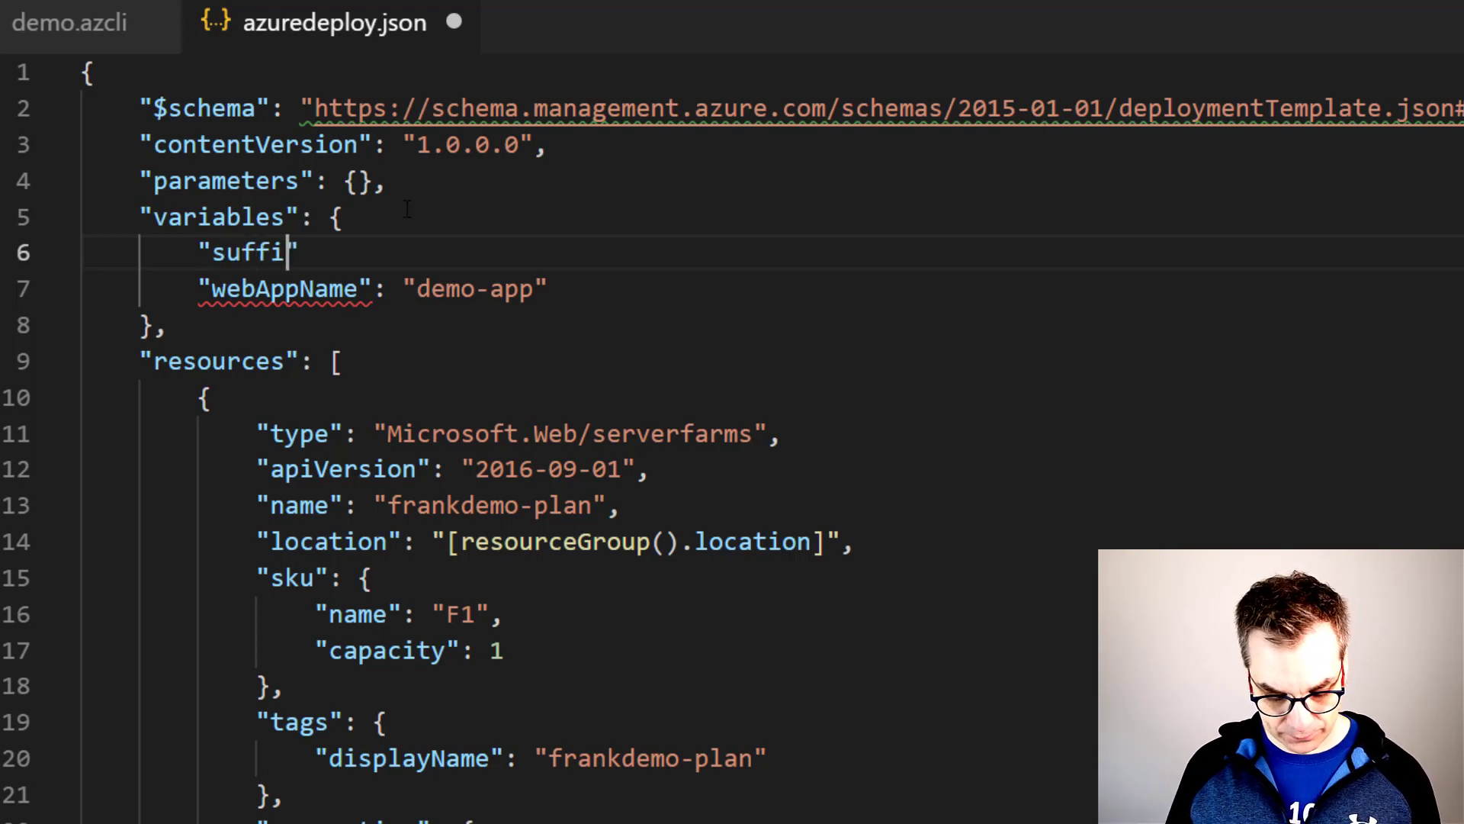
text(x":)
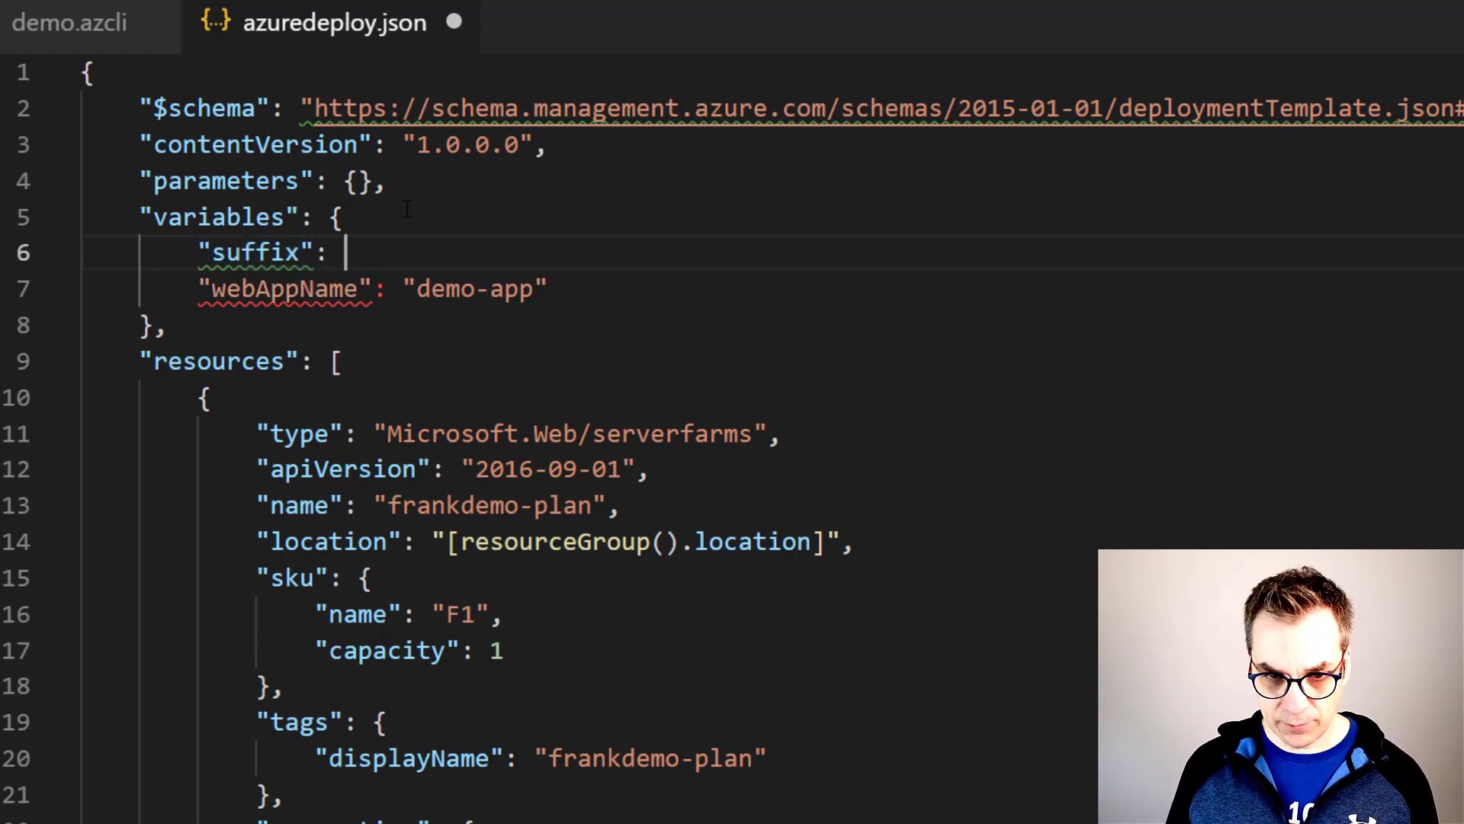
text("")
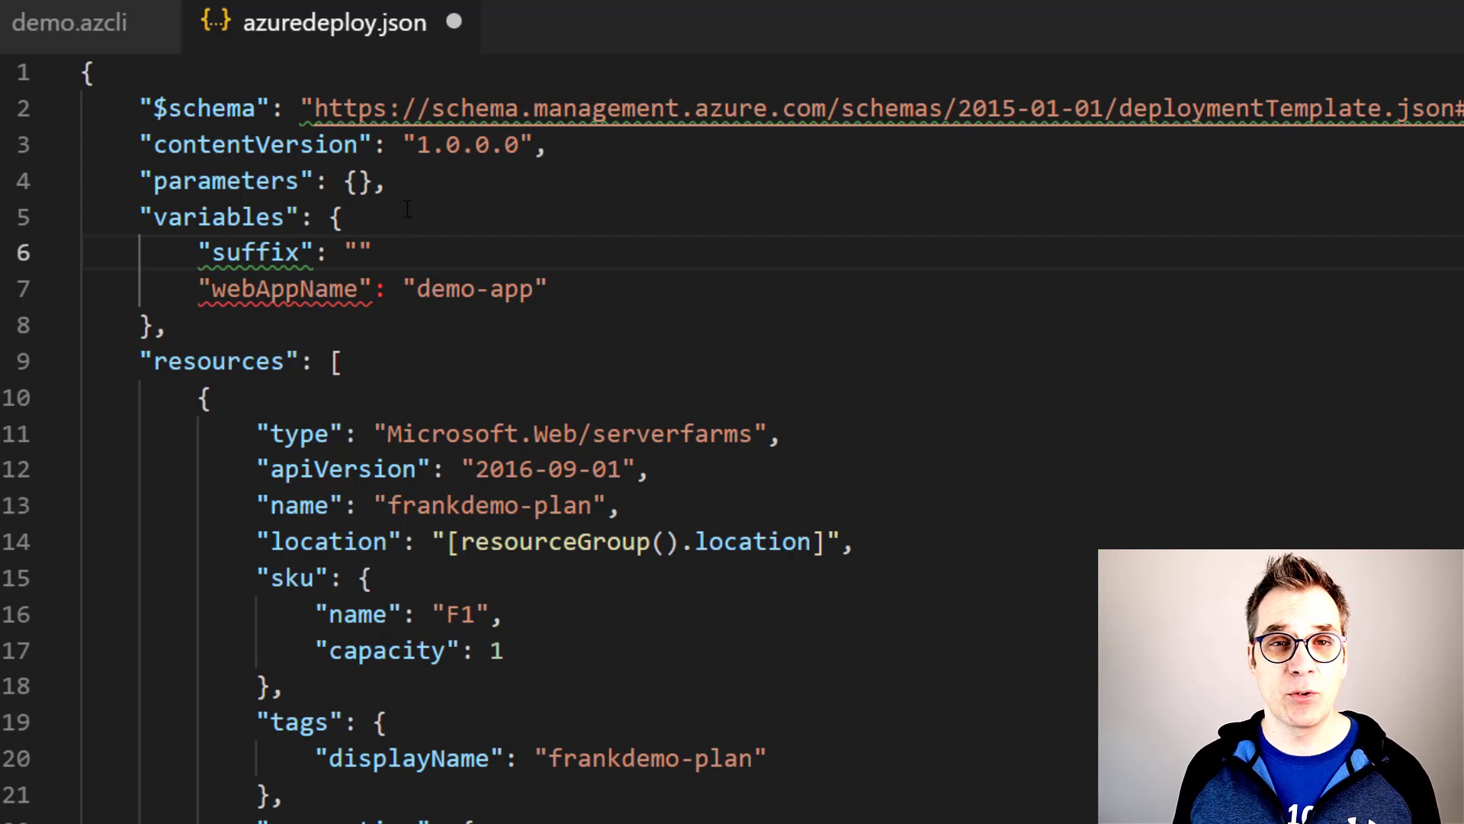
Begin the value as [uniqueString(resourceGroup().id, )] using IntelliSense.
text([])
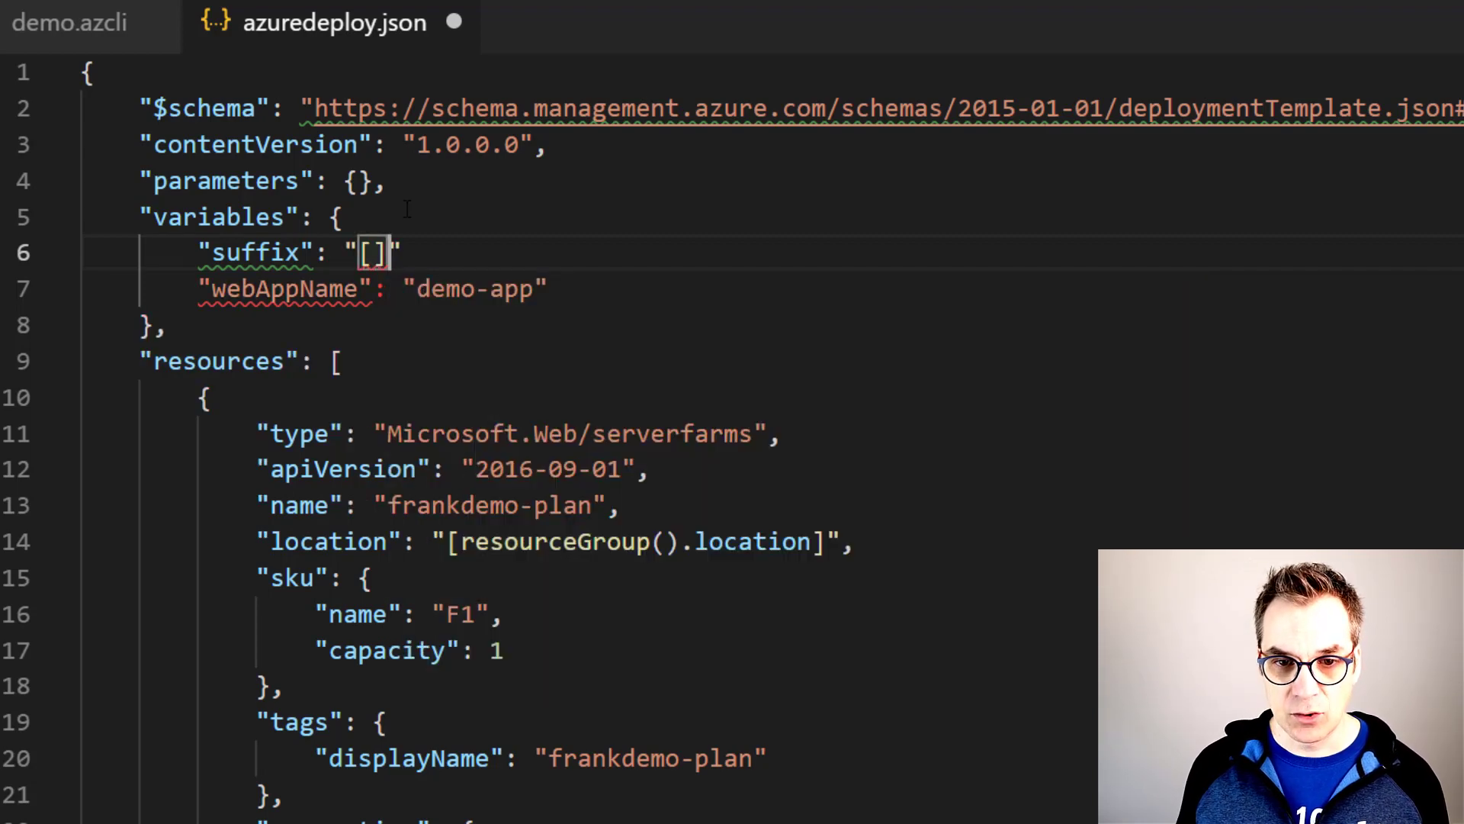
text(uniqueString()
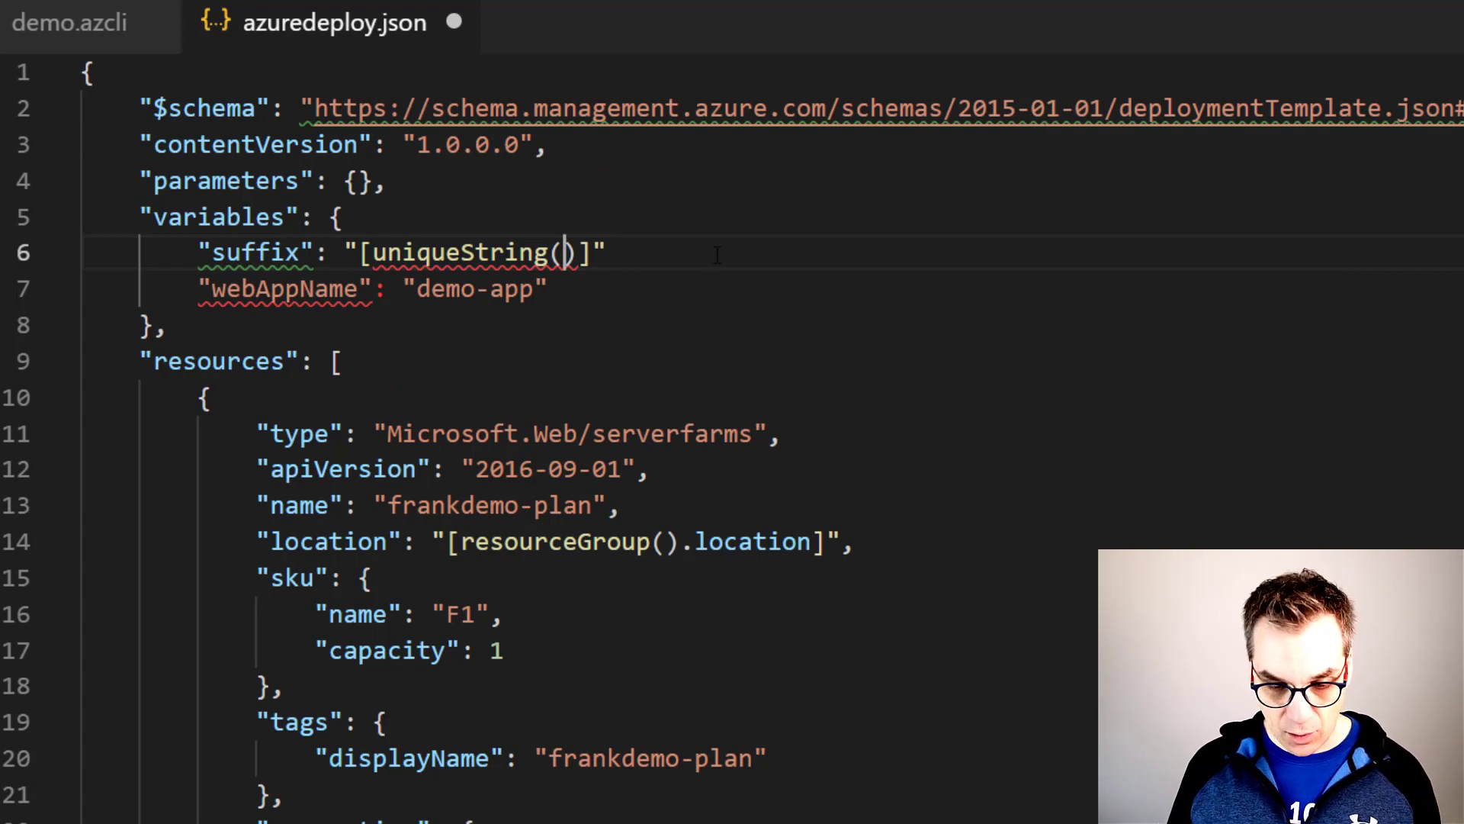
text(resourceGroup().)
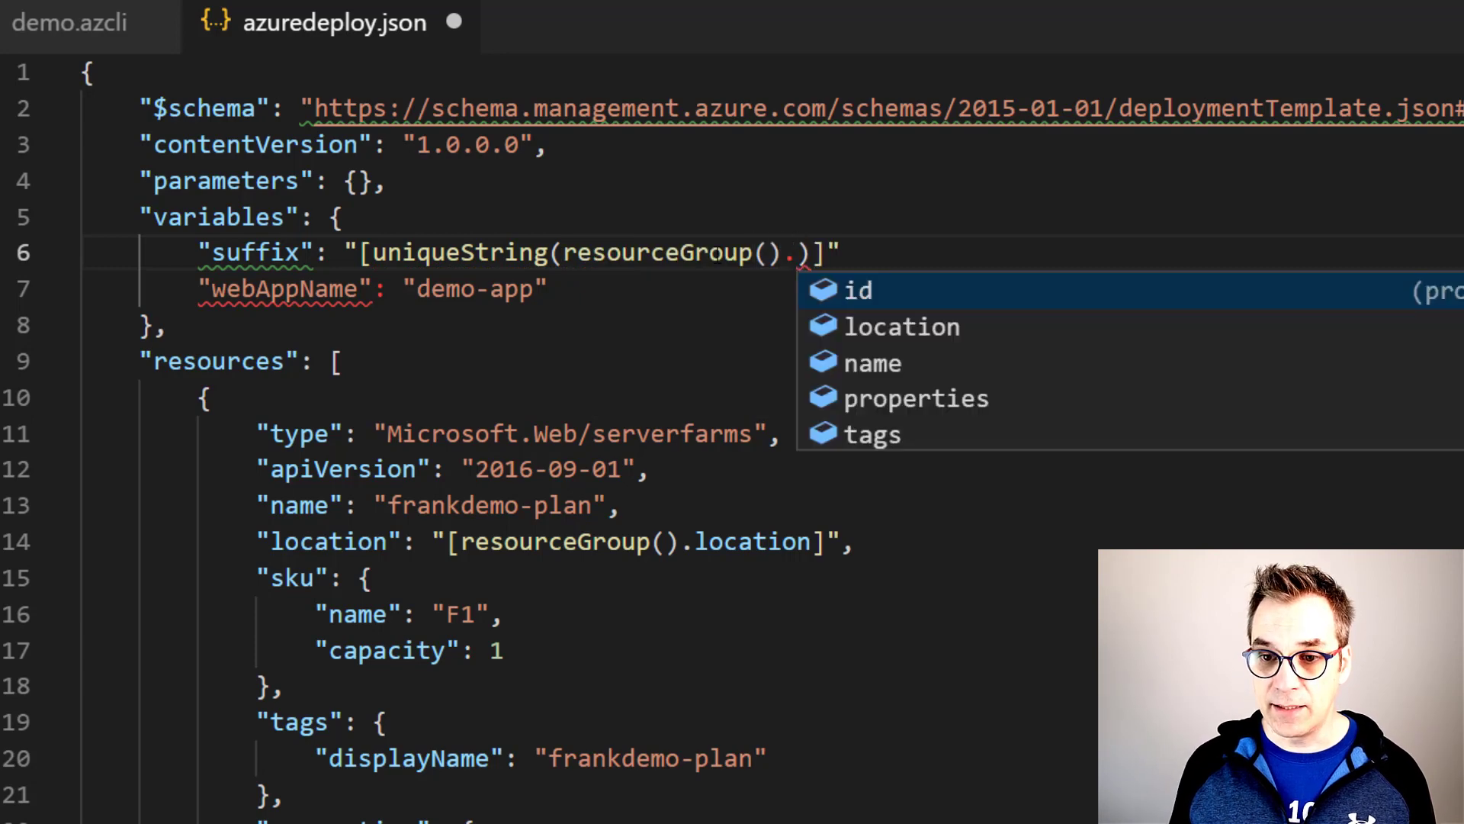
text(id,)
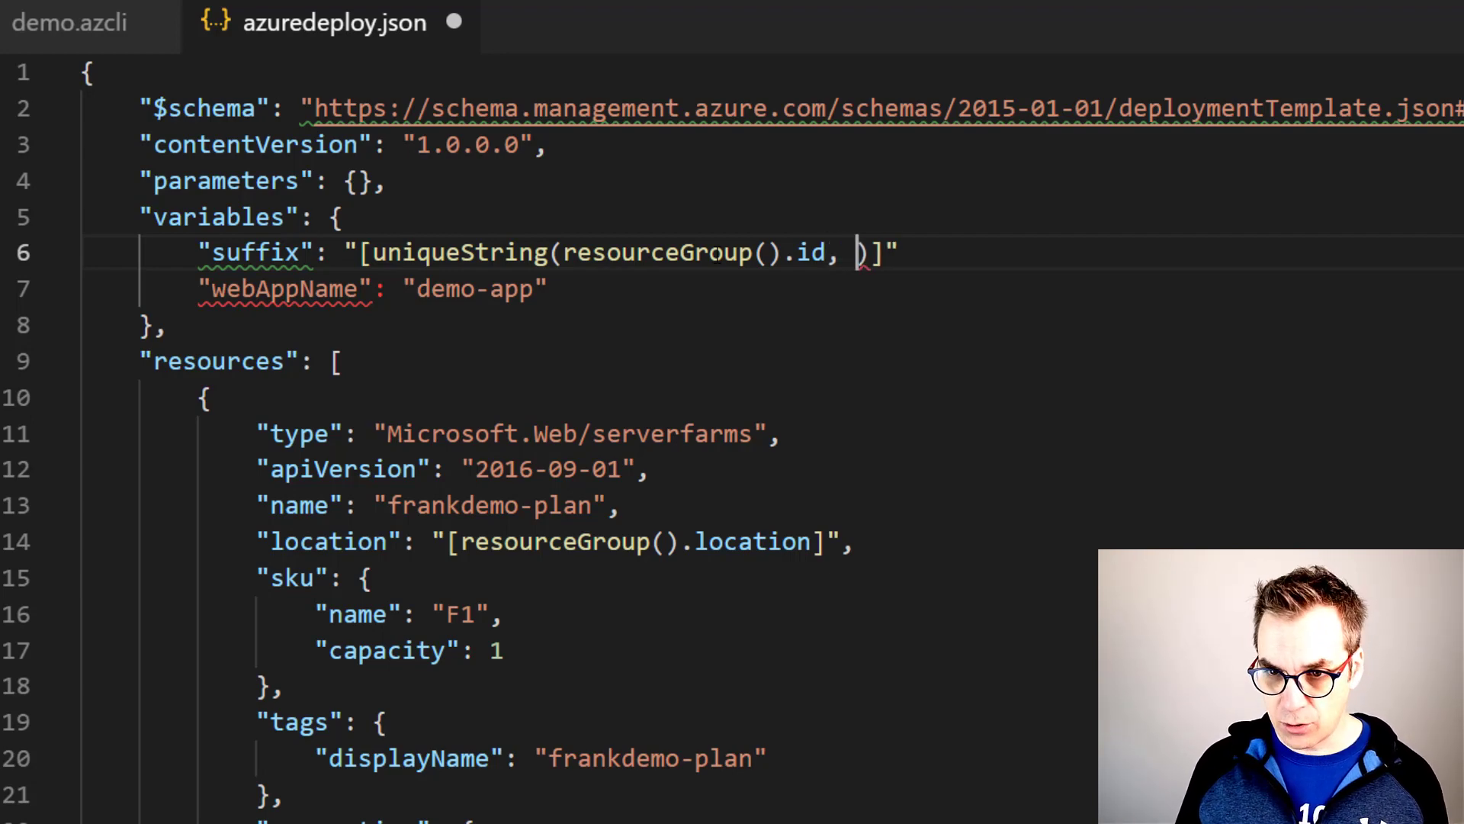
Add resourceGroup().location as uniqueString's second argument, plus a trailing comma.
text(re)
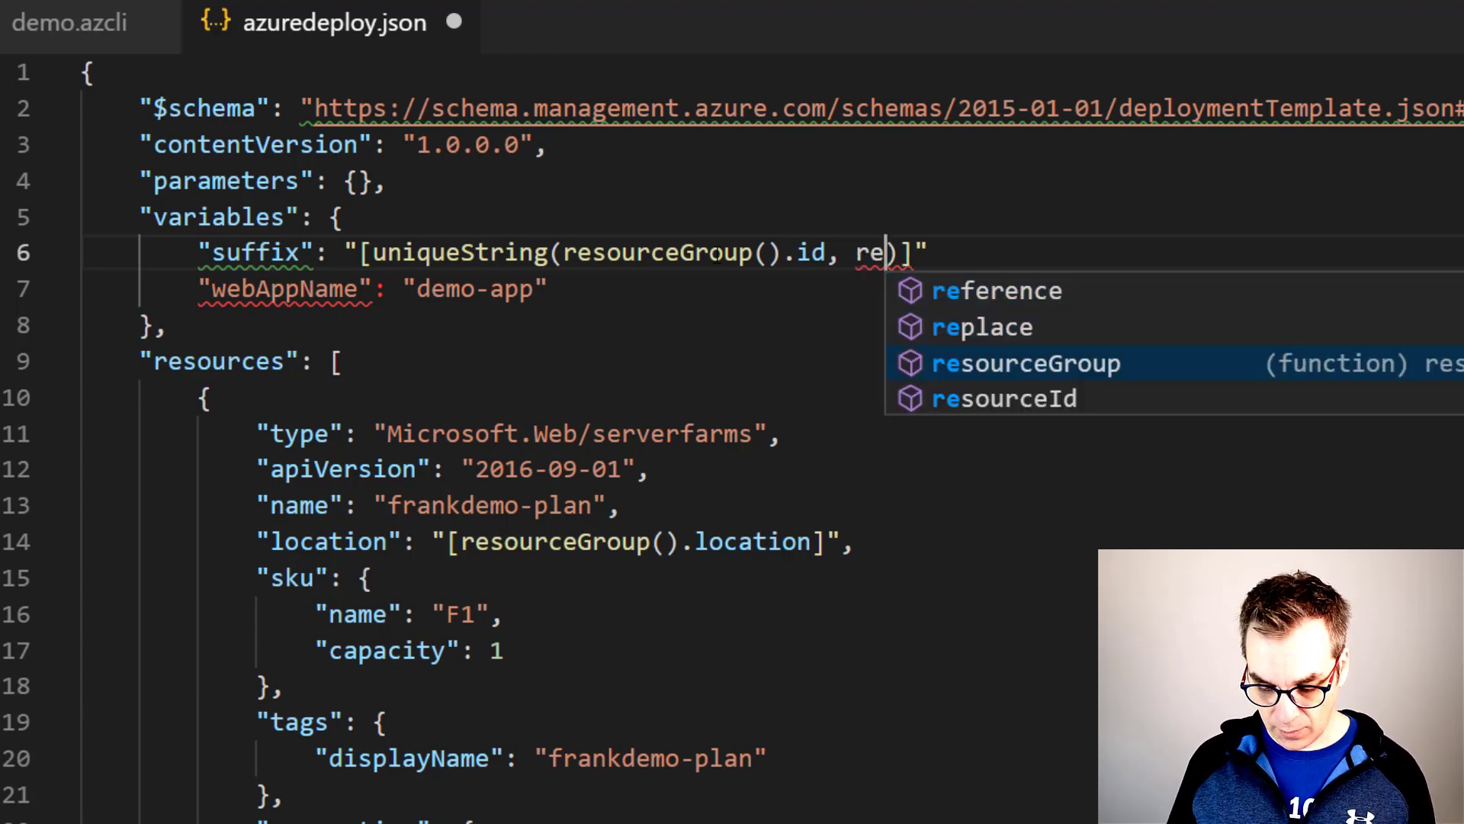
text(.load)
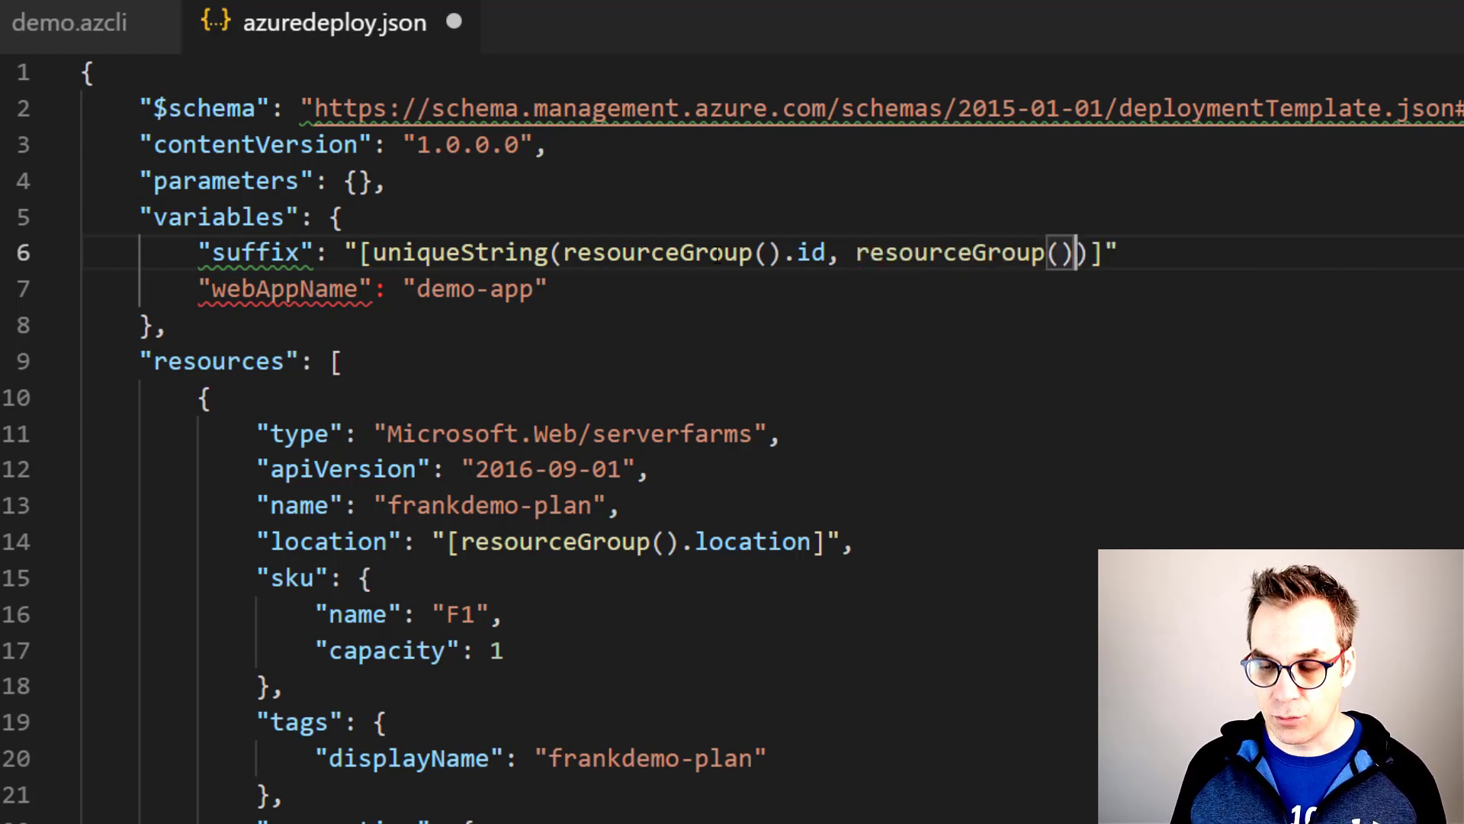
text(.location)
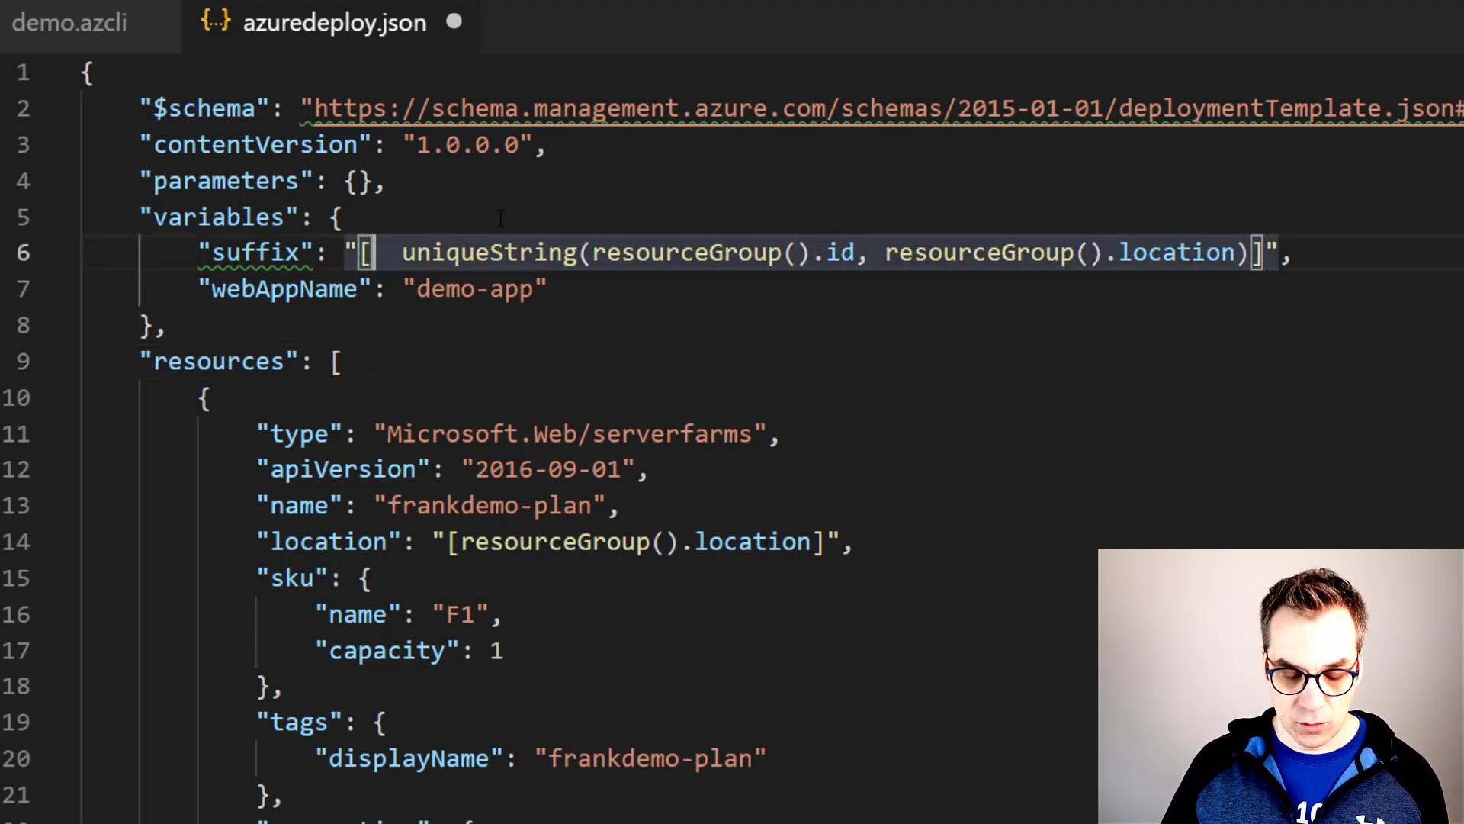
Wrap the uniqueString expression in toLower so the suffix is lowercase.
text(tol)
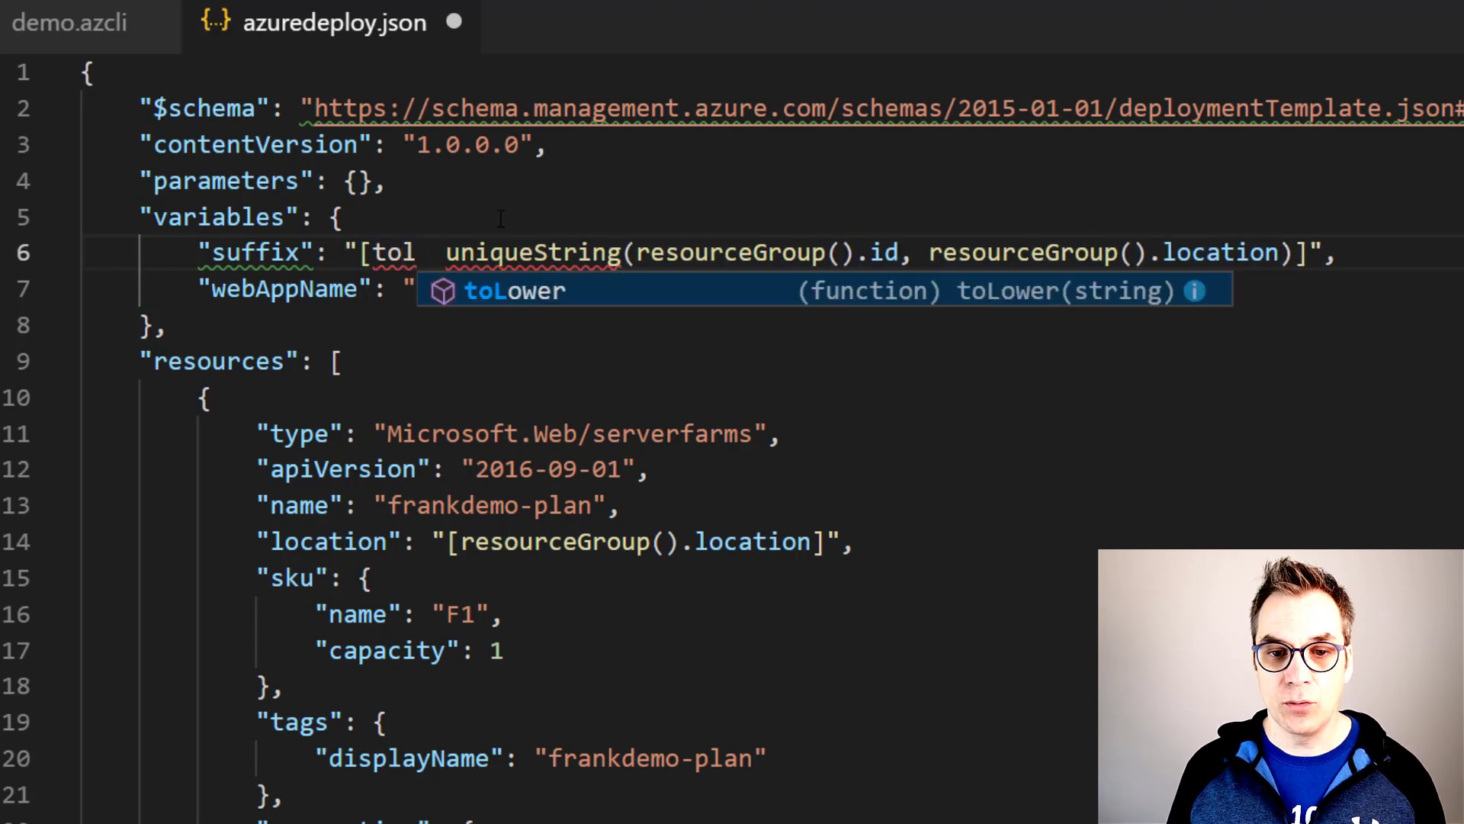
key(Tab)
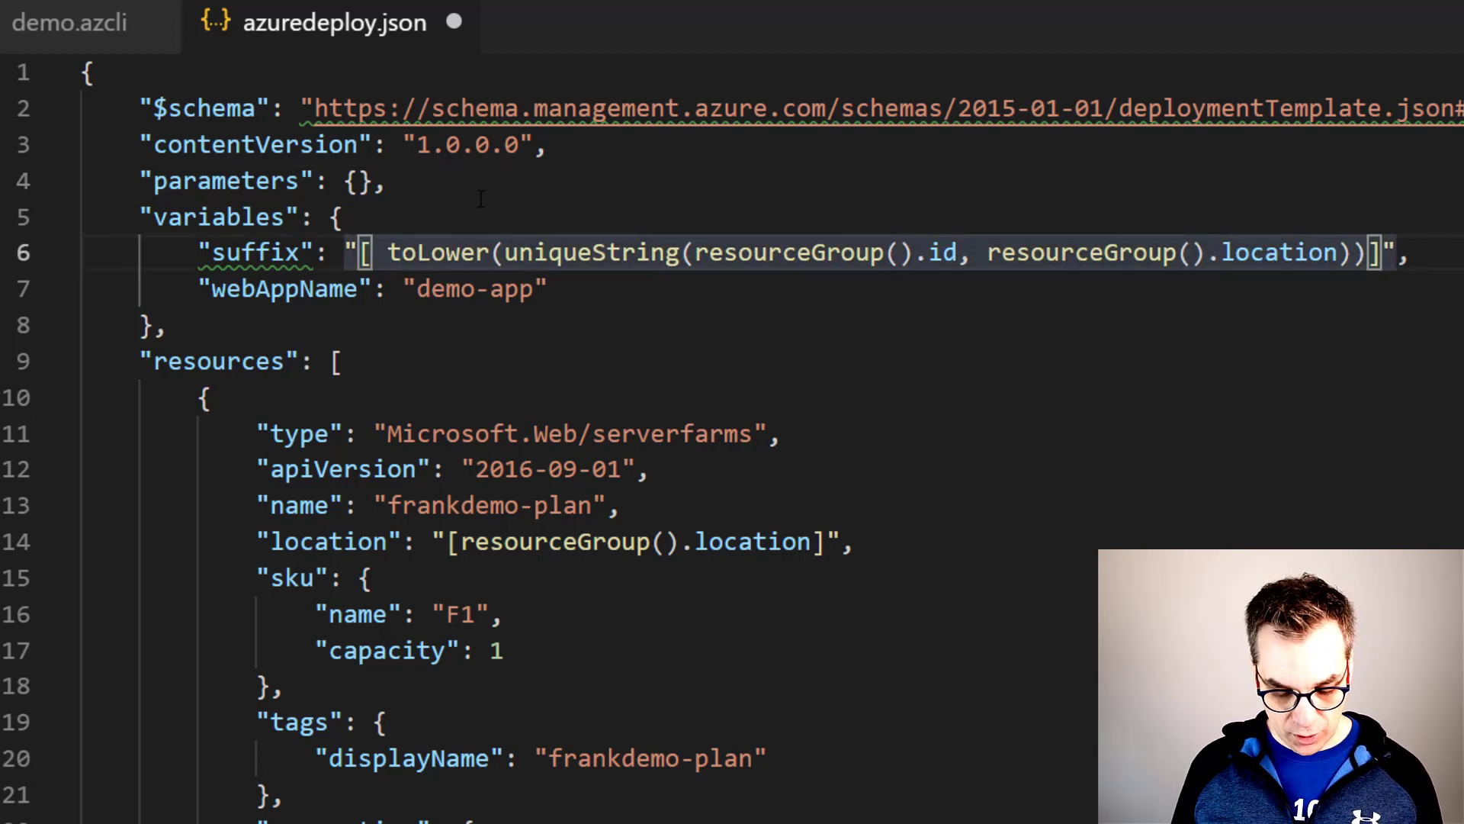
Wrap the toLower expression in substring(…,0,5) to keep the first five characters.
text(sunbs)
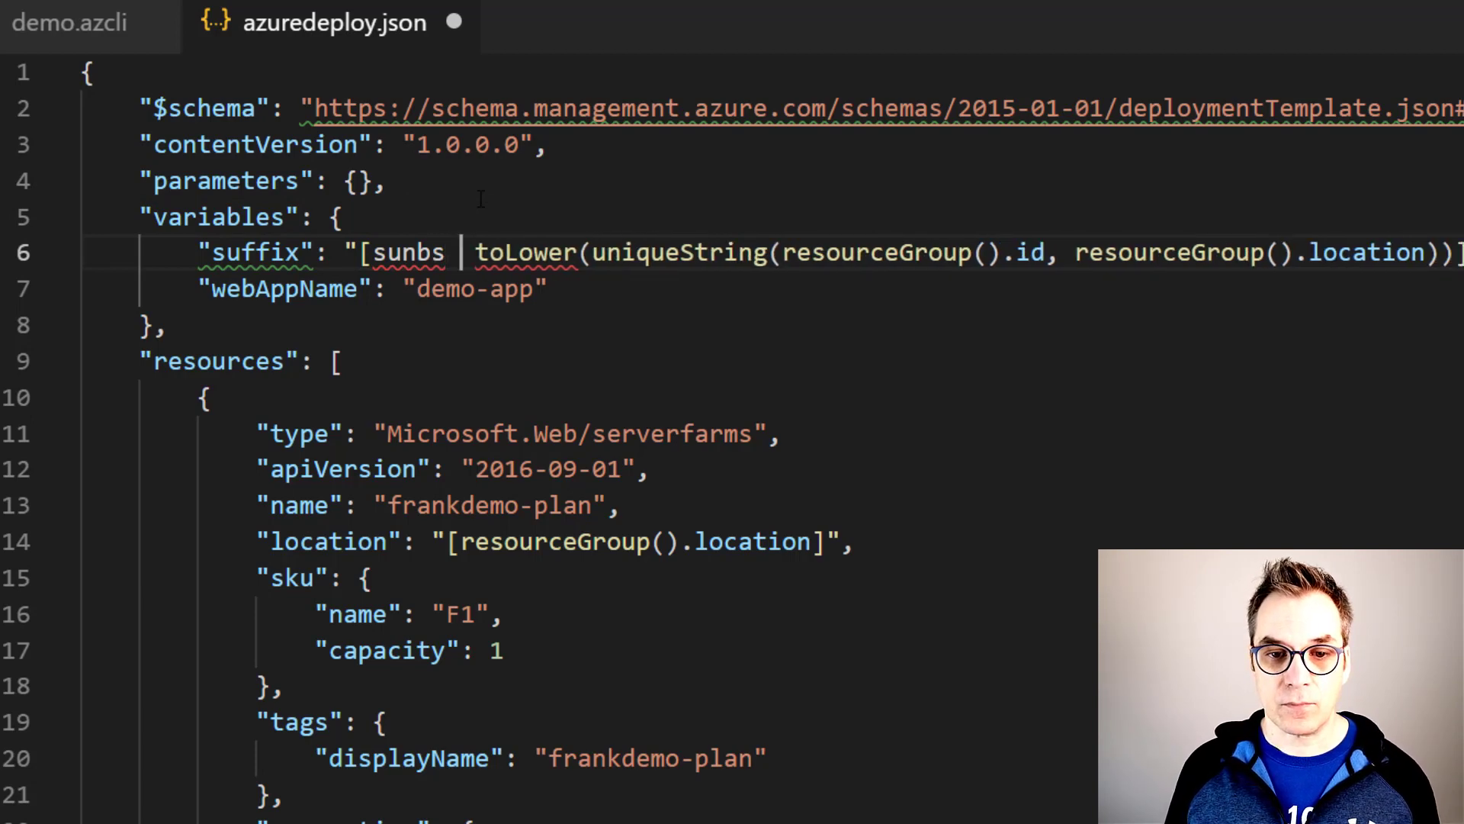
key(BackSpace)
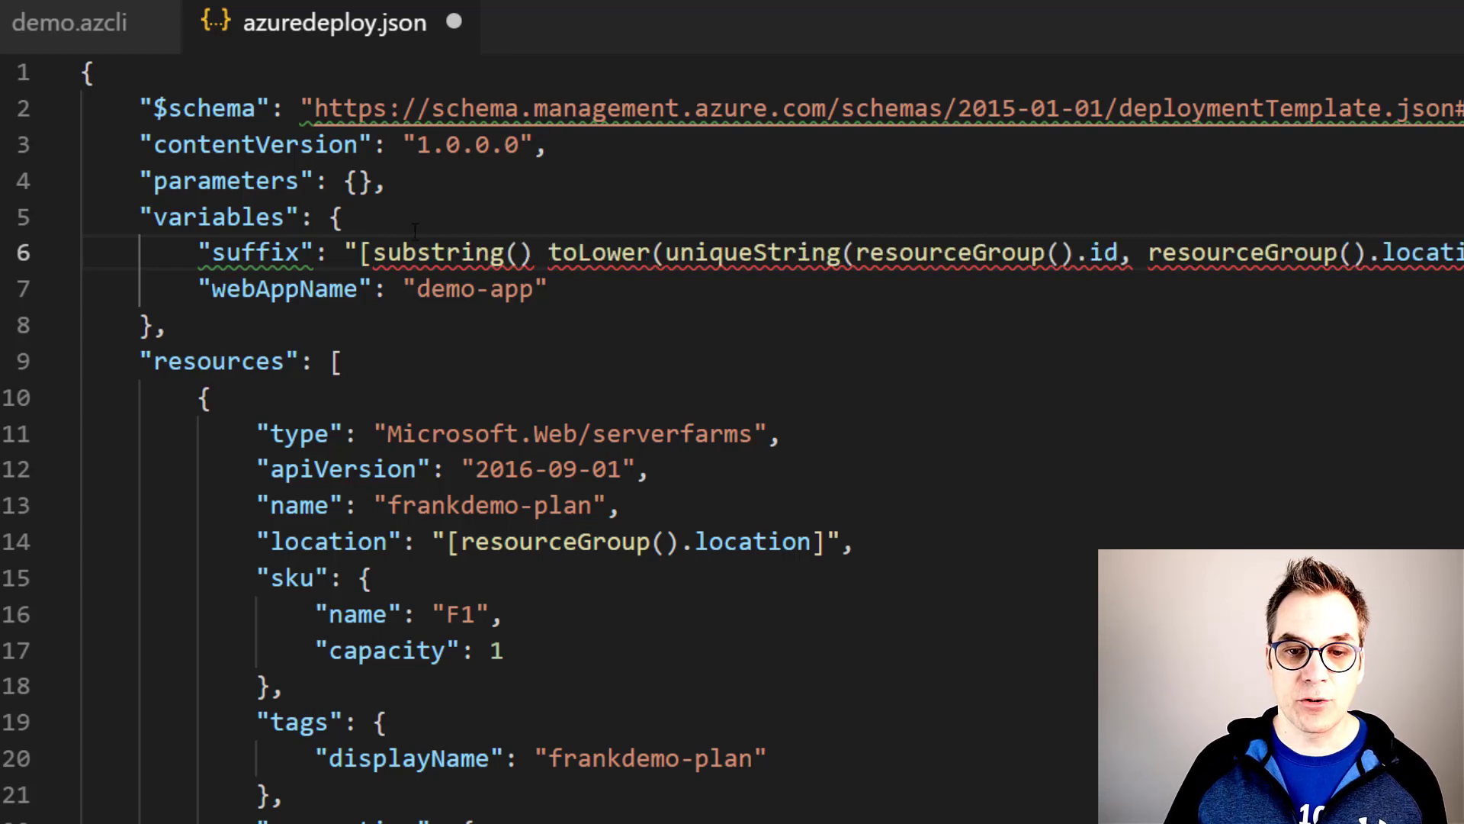
mouse_move(439, 251)
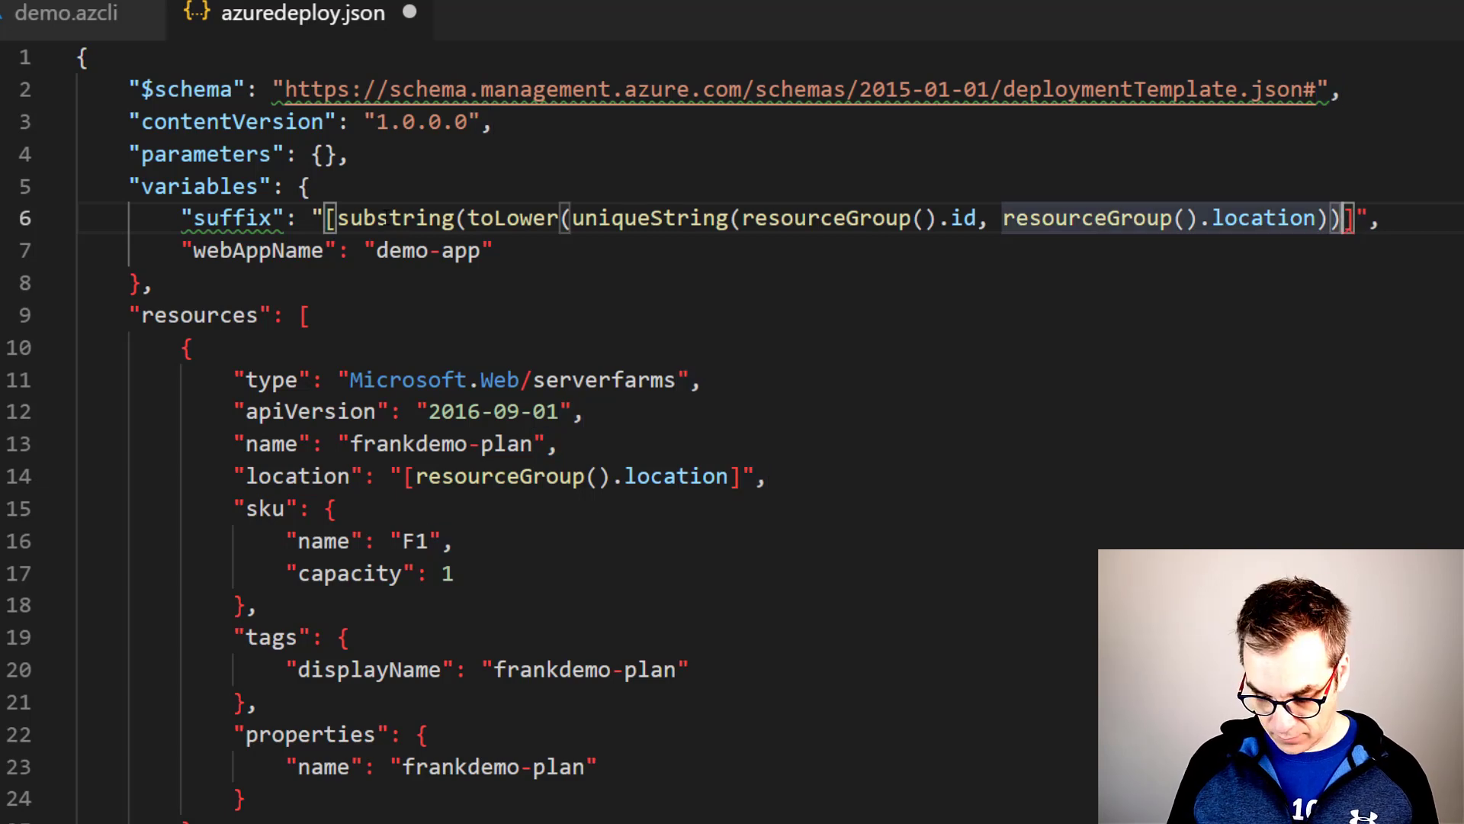
text(,0)
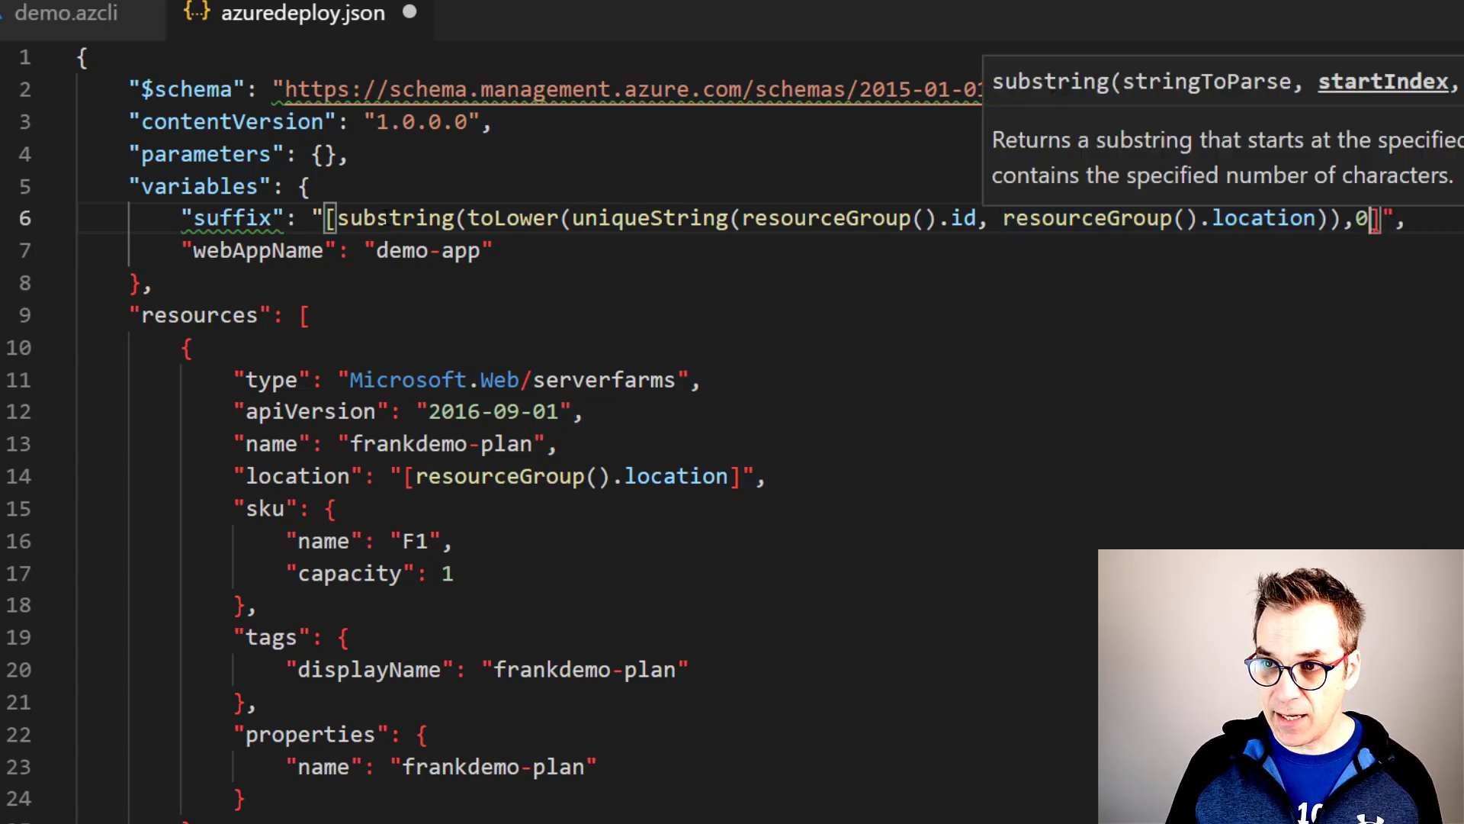
text(,5))
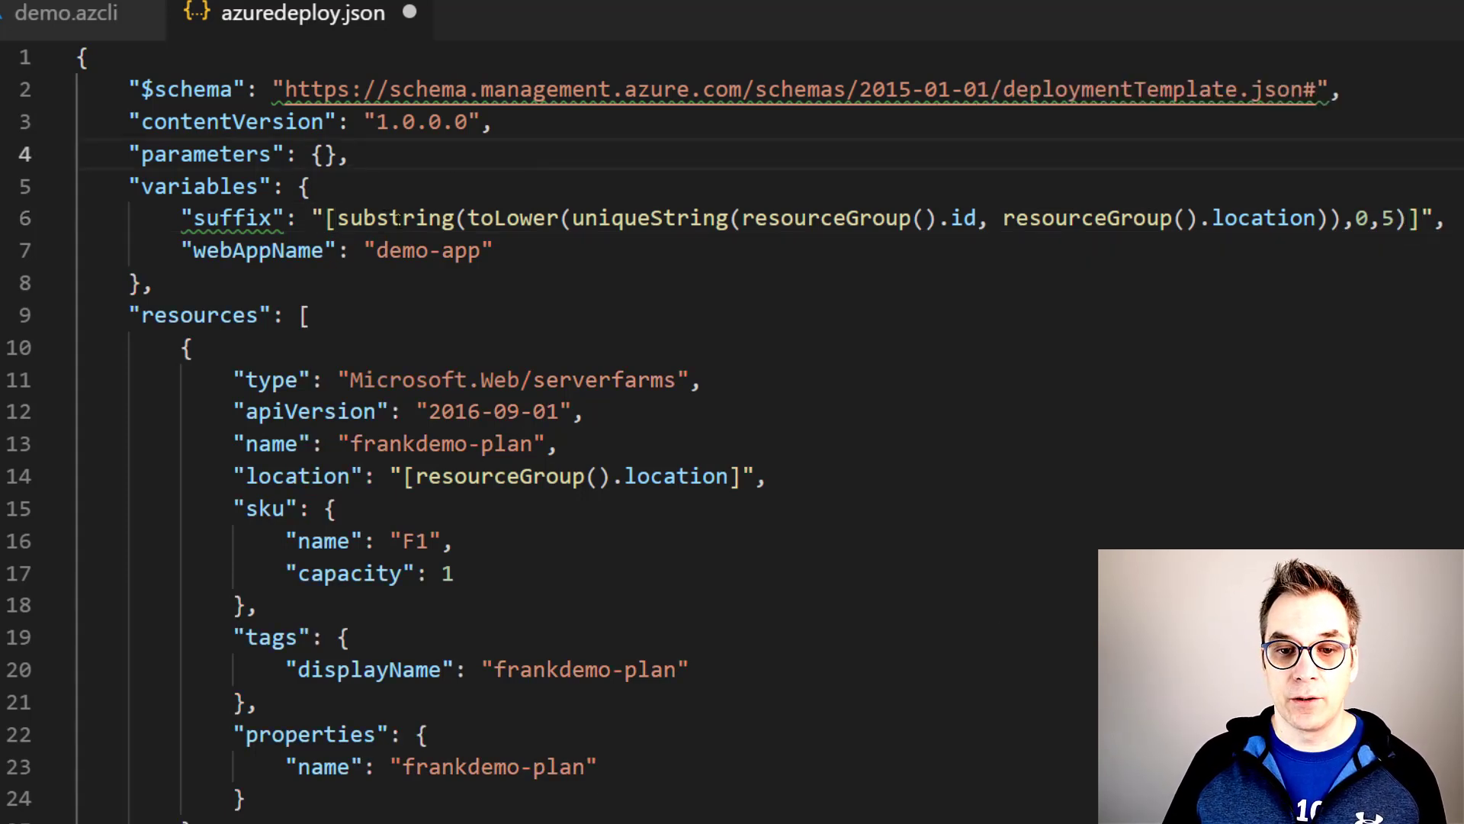
mouse_move(392, 218)
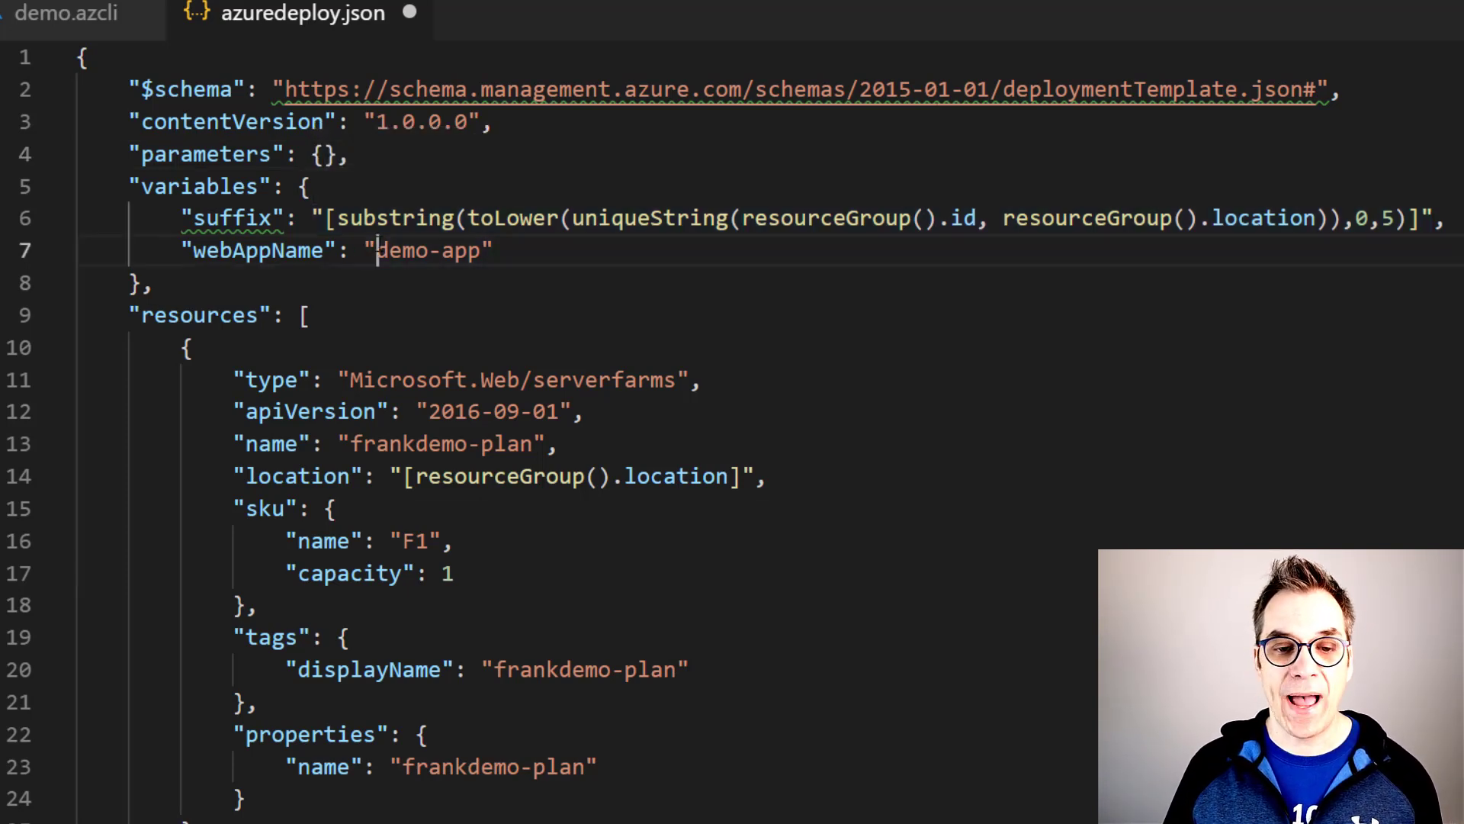
Change webAppName to "[concat('demo-app', variables('suffix'))]".
double_click(428, 250)
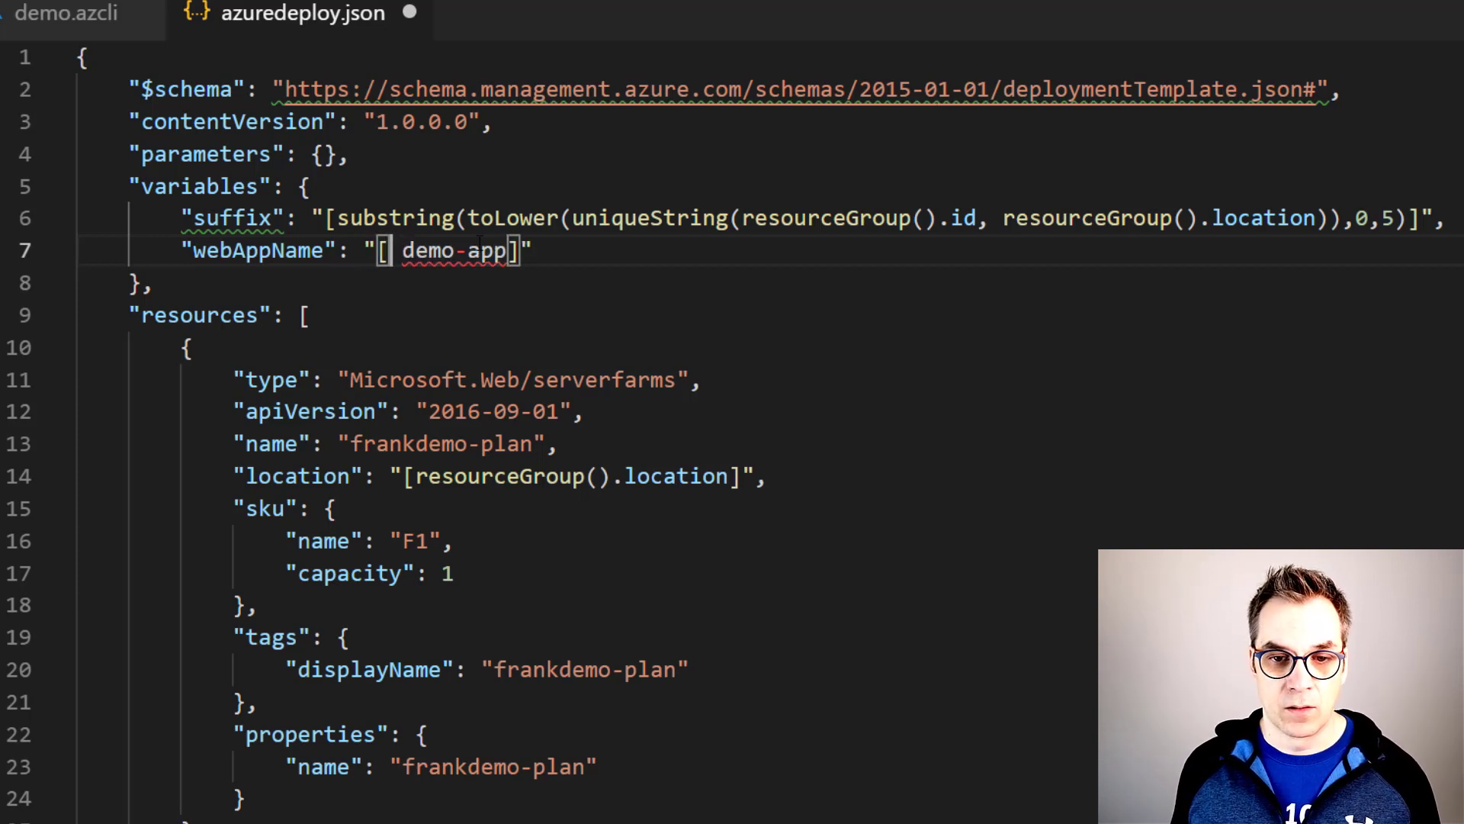
text(conm)
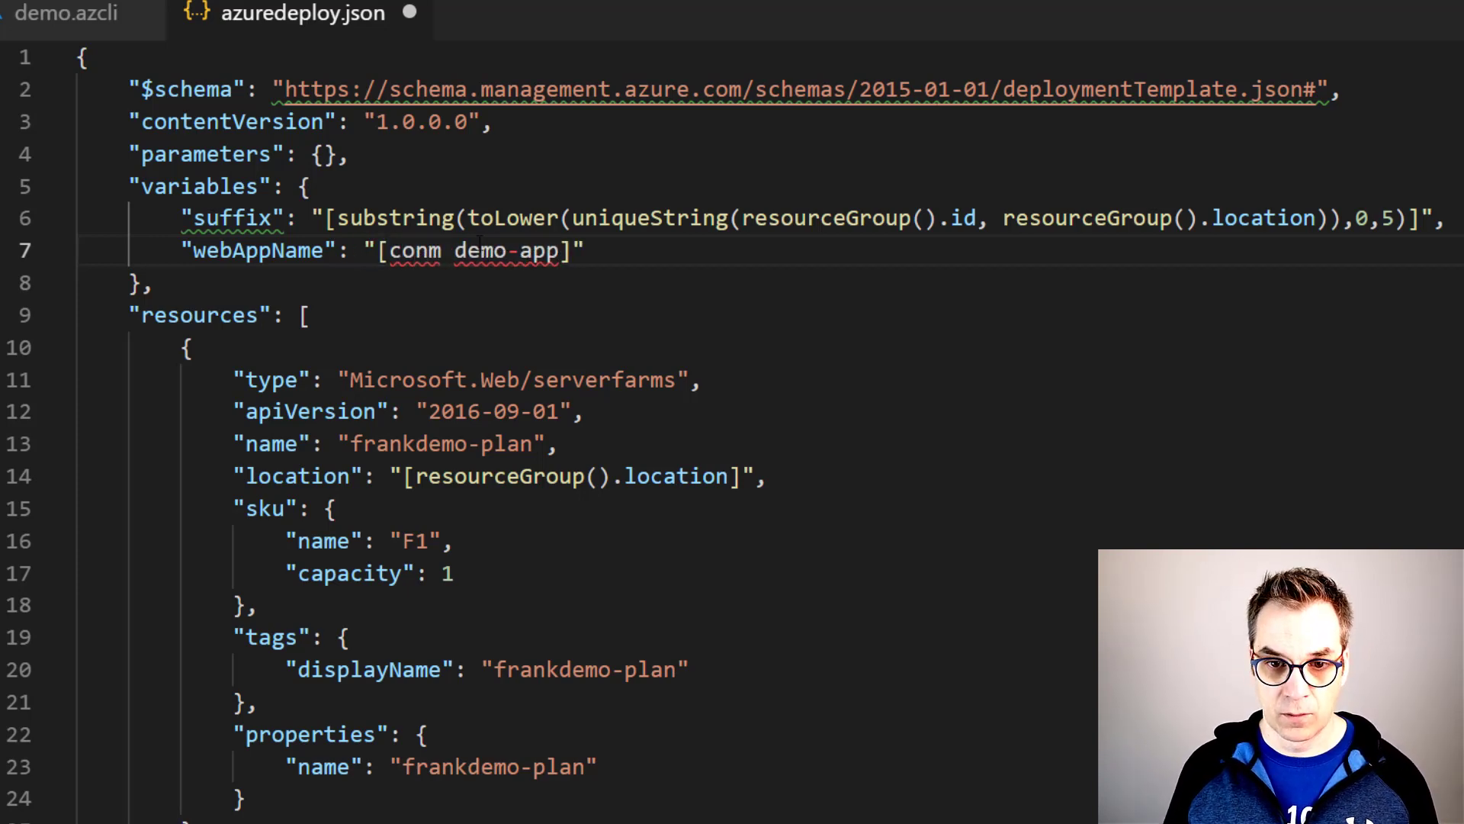
text(concat())
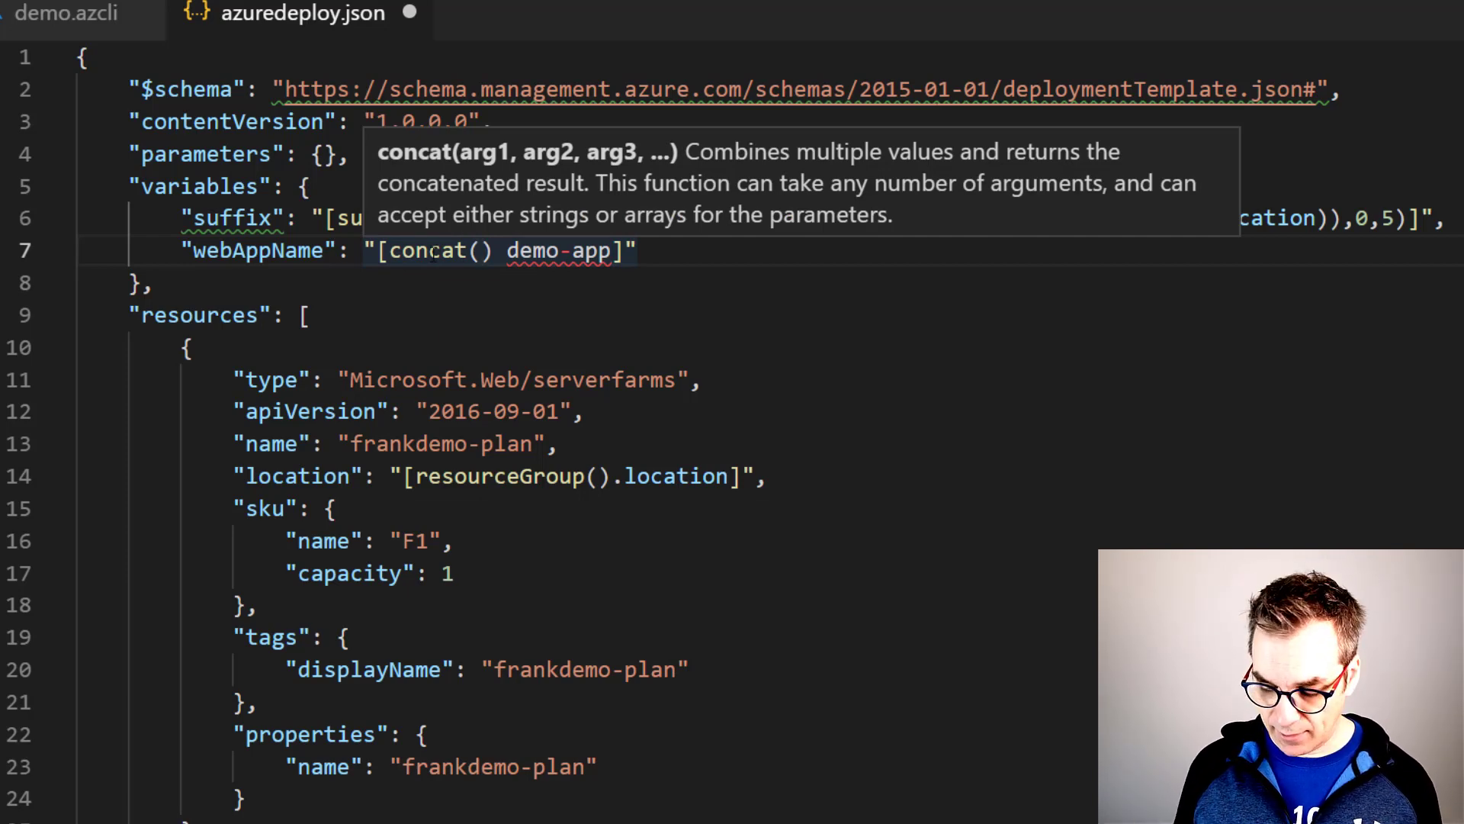
text(')
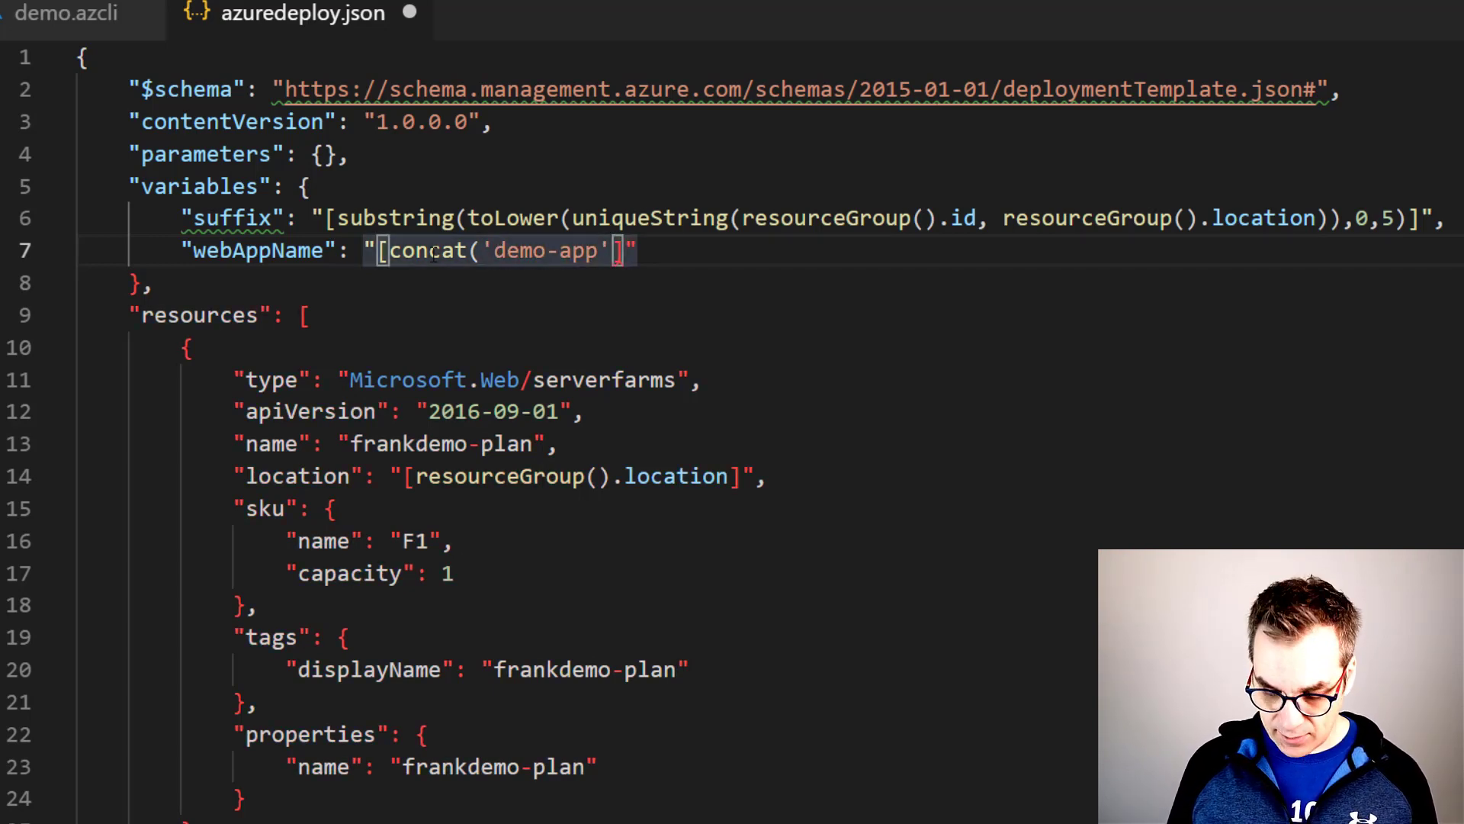
text(,)
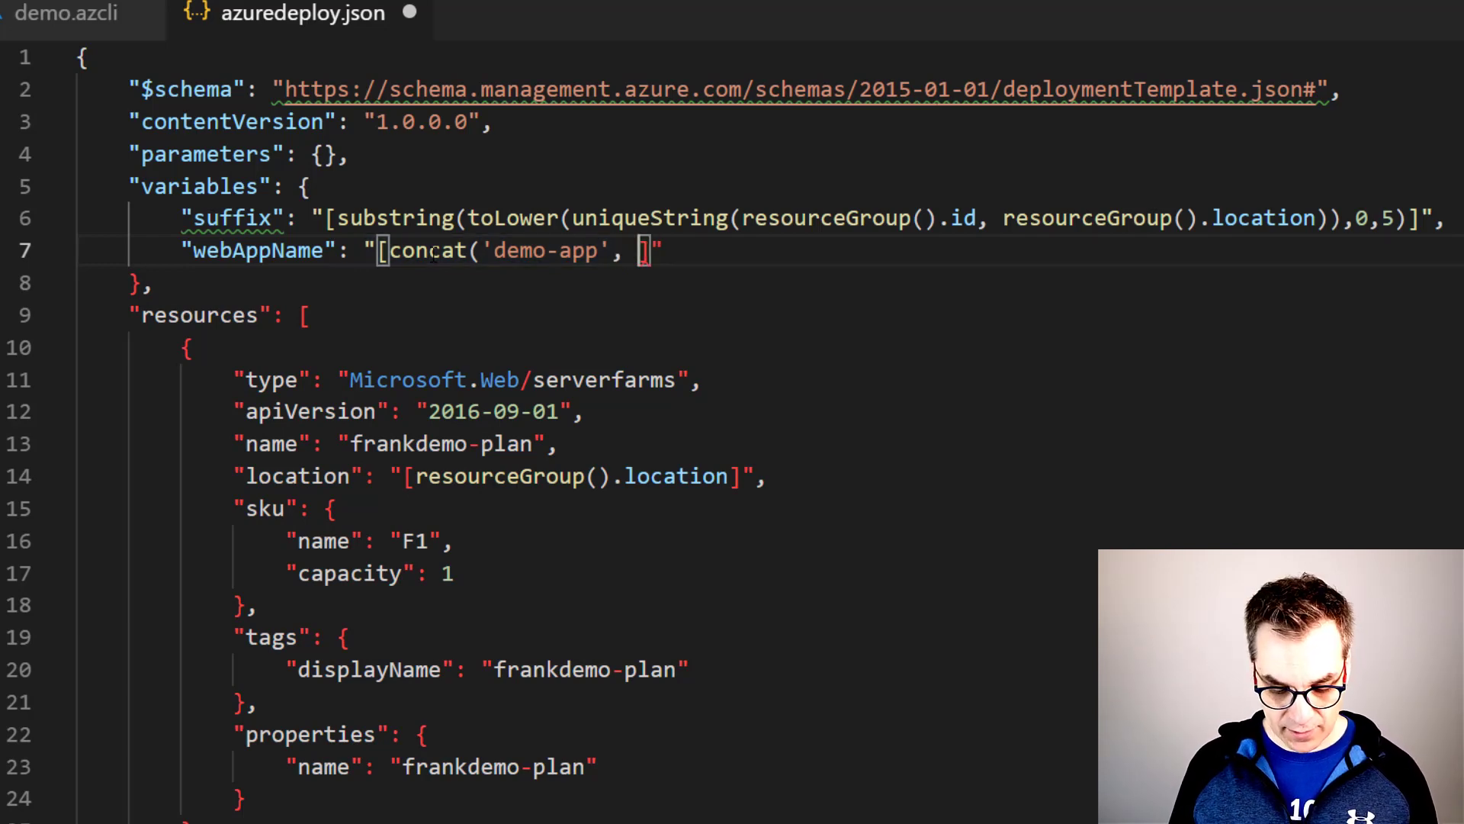
text(variables())
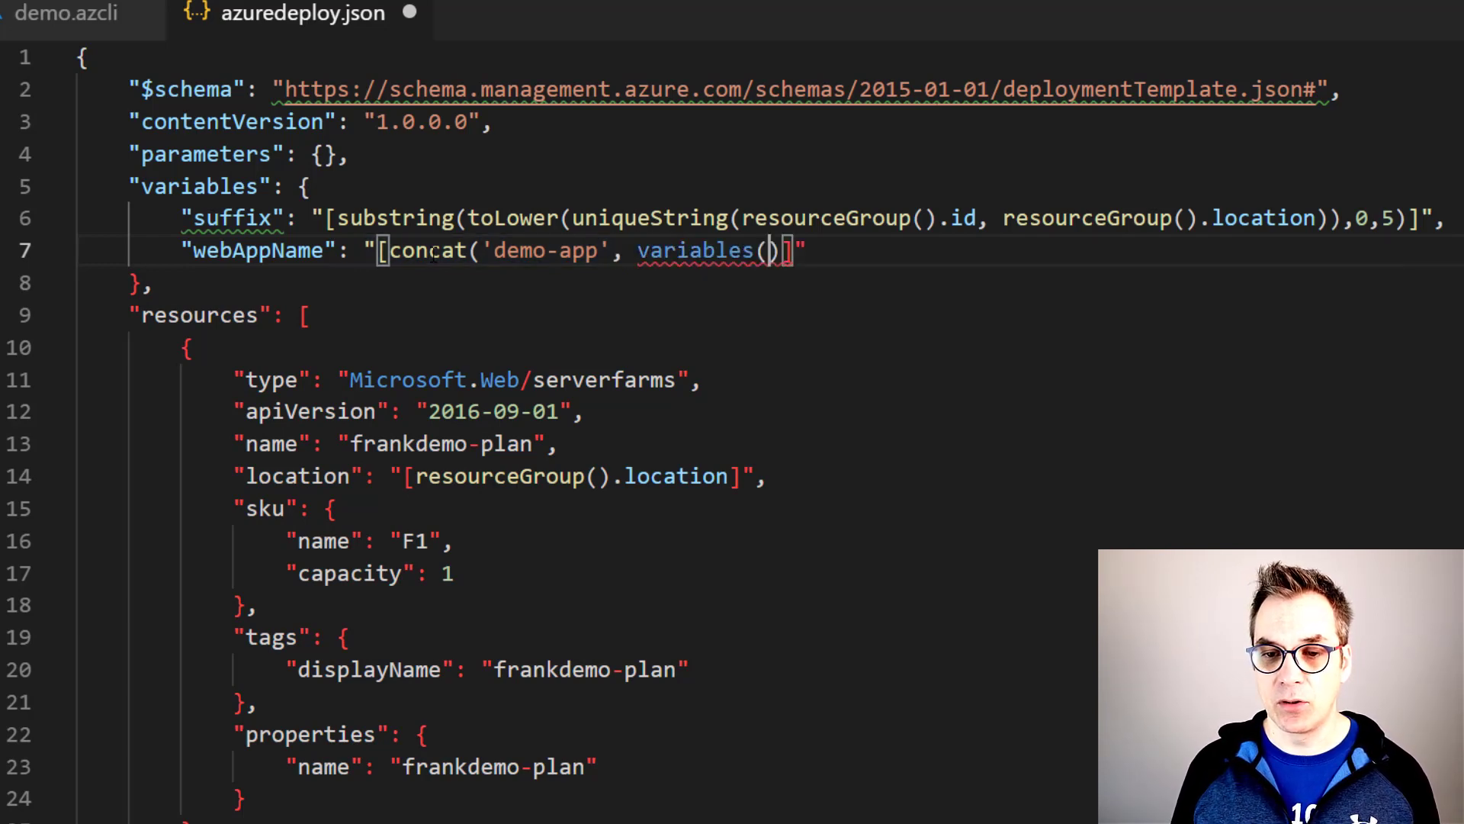
text('')
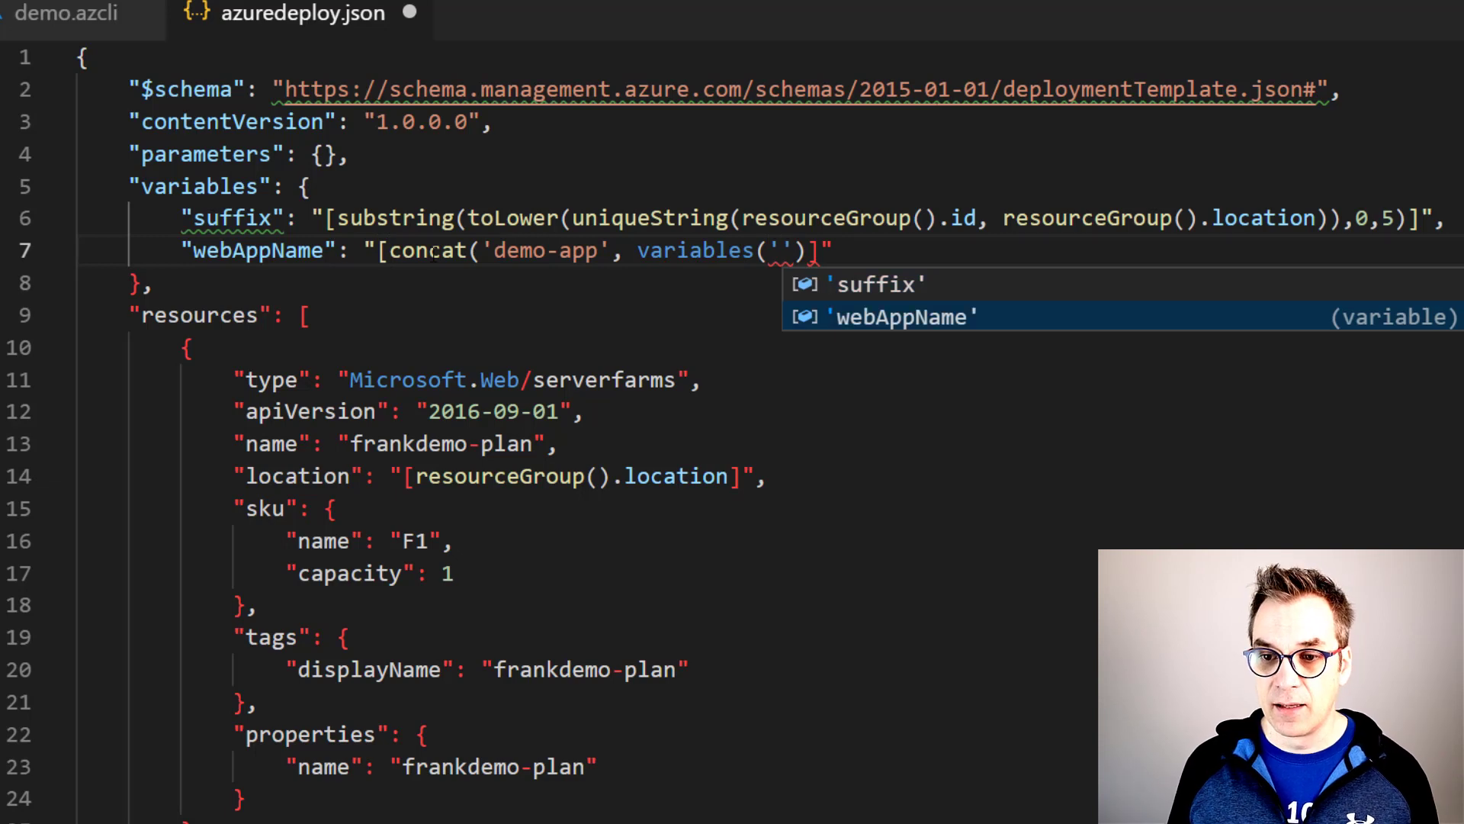
text(suffix)
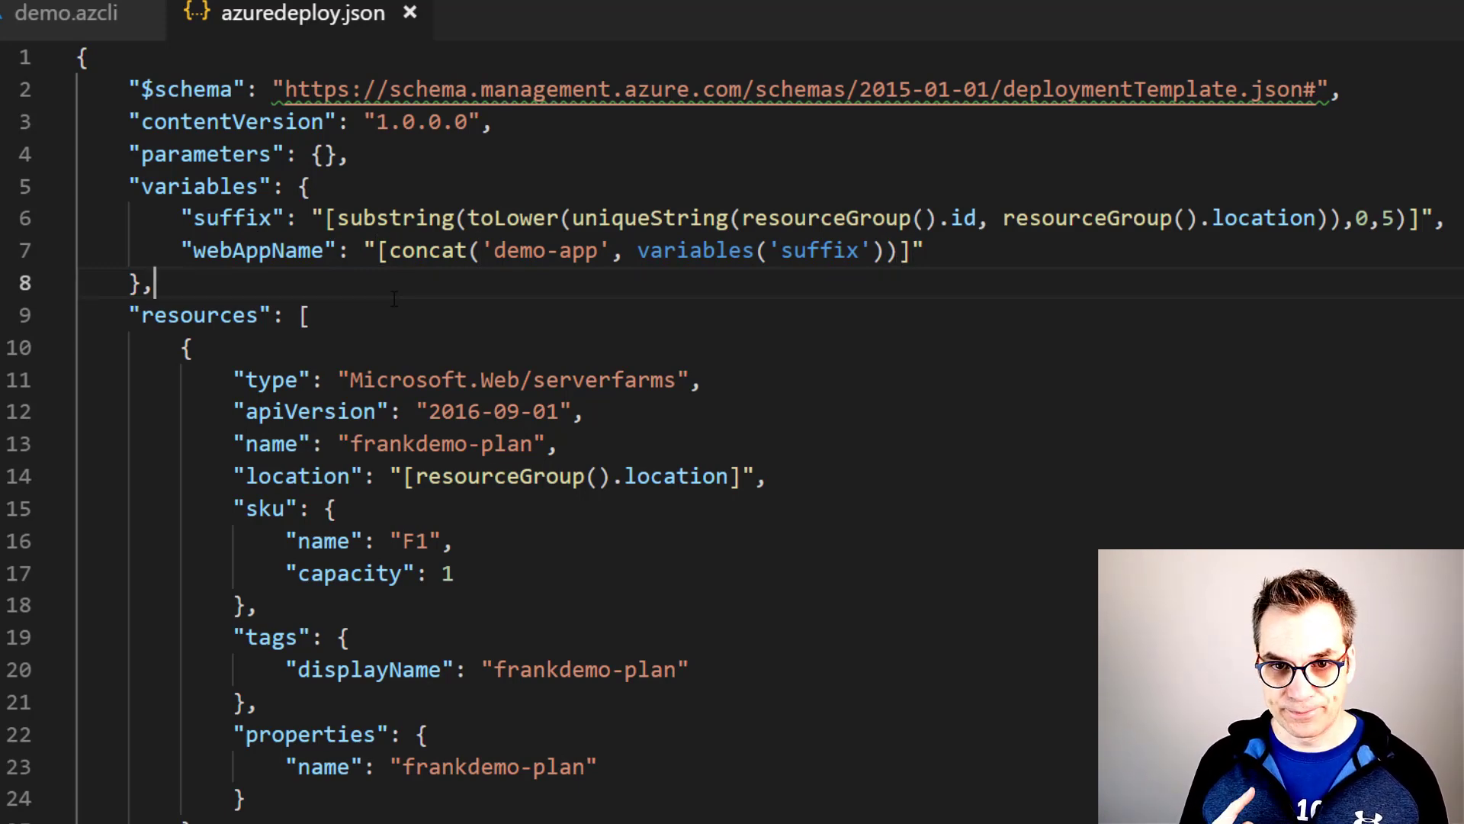
Save the template and return to the demo.azcli script.
click(66, 14)
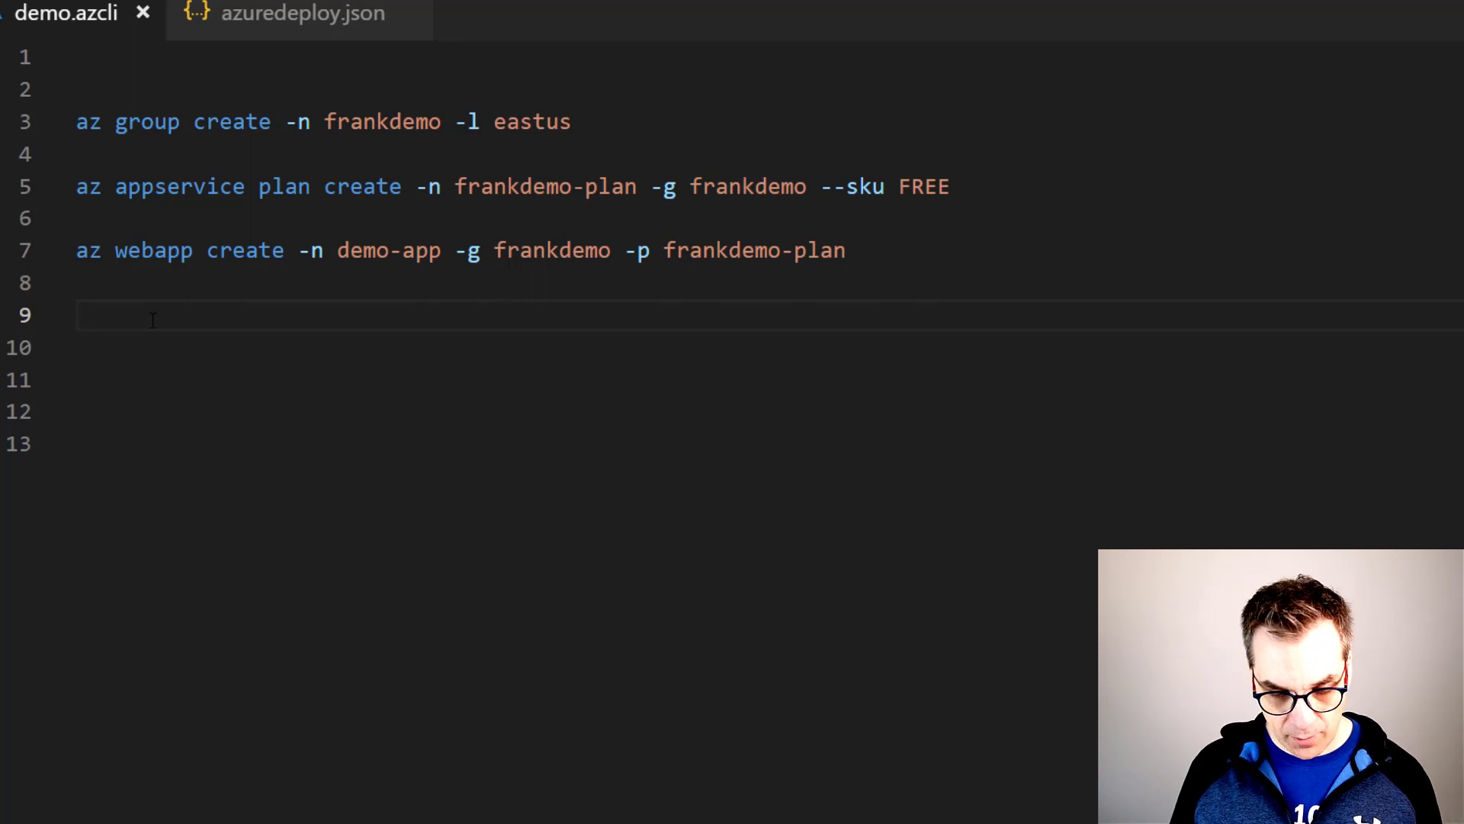
Begin a new CLI line: az group deployment create.
text(az g)
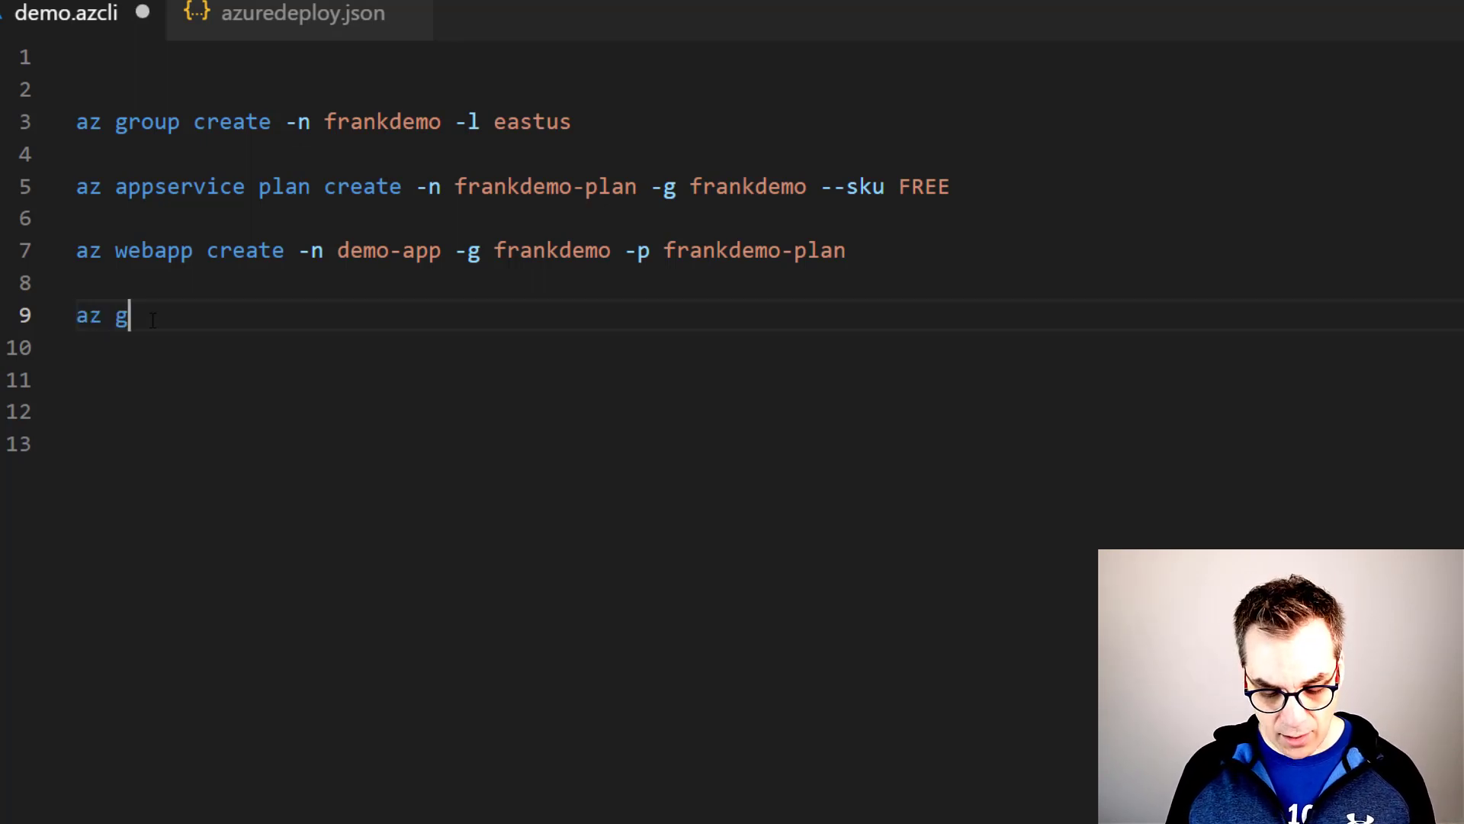
text(roup)
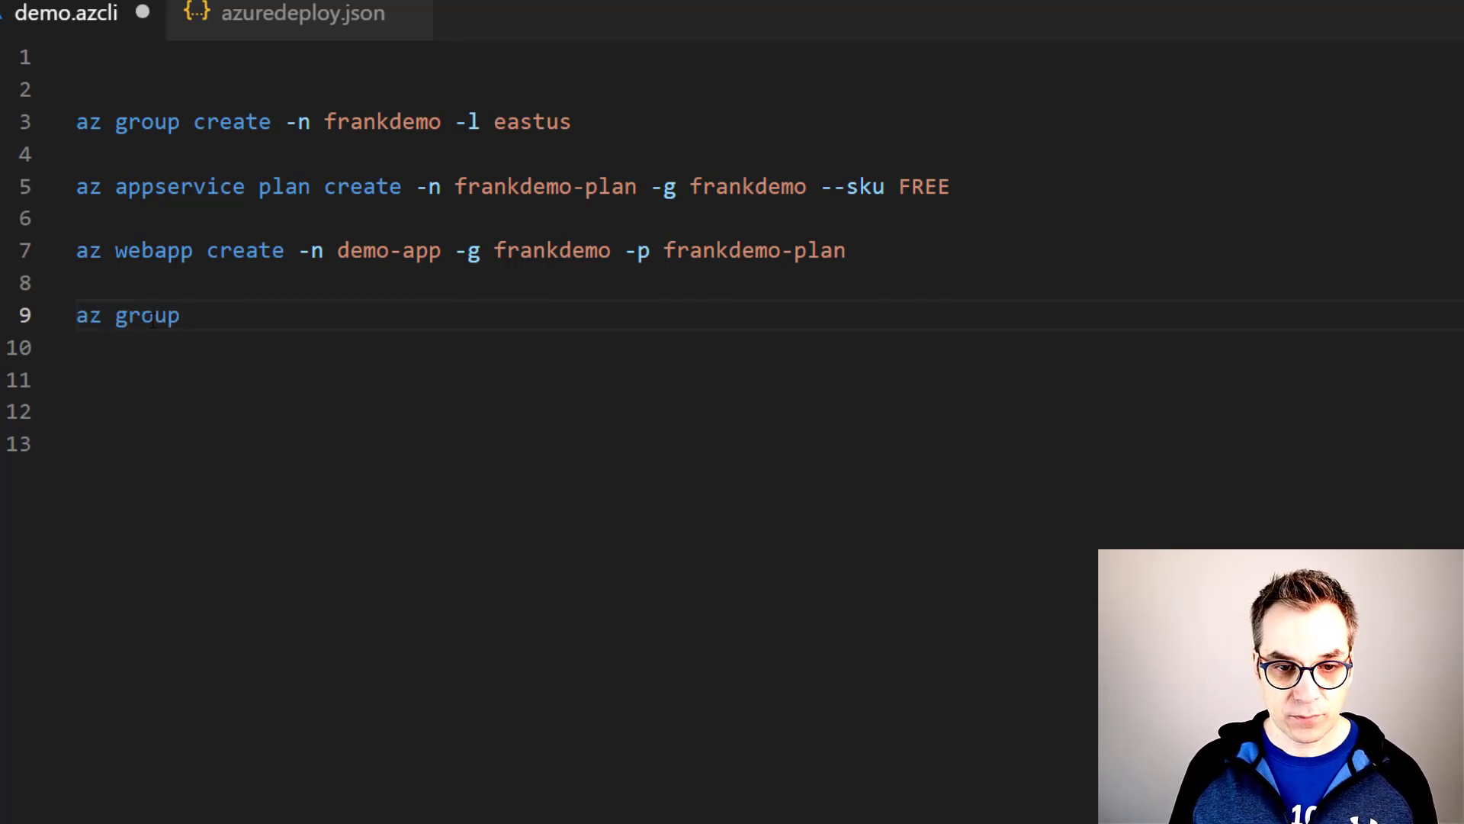
text(de)
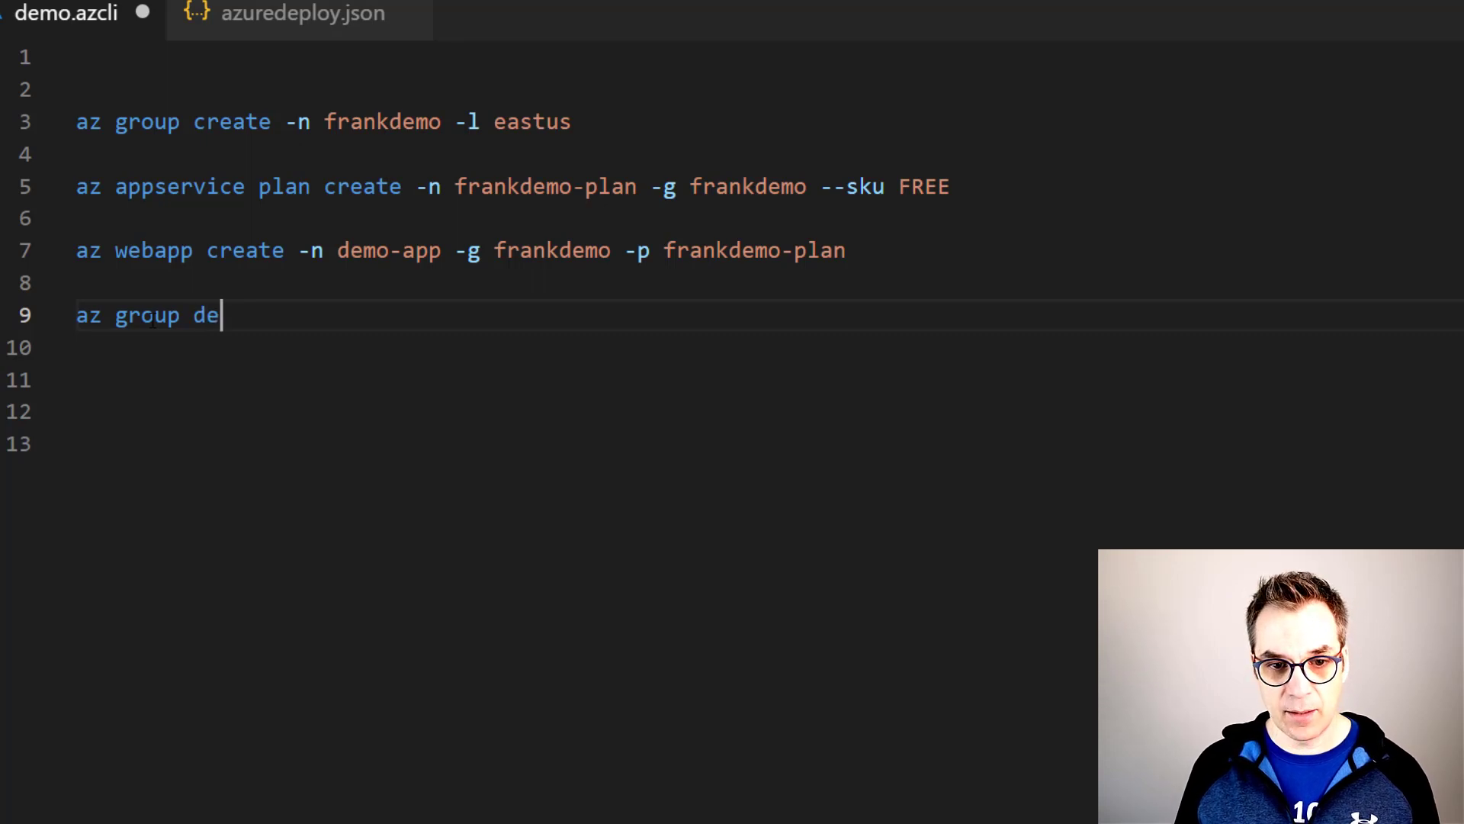
text(ploiment cre)
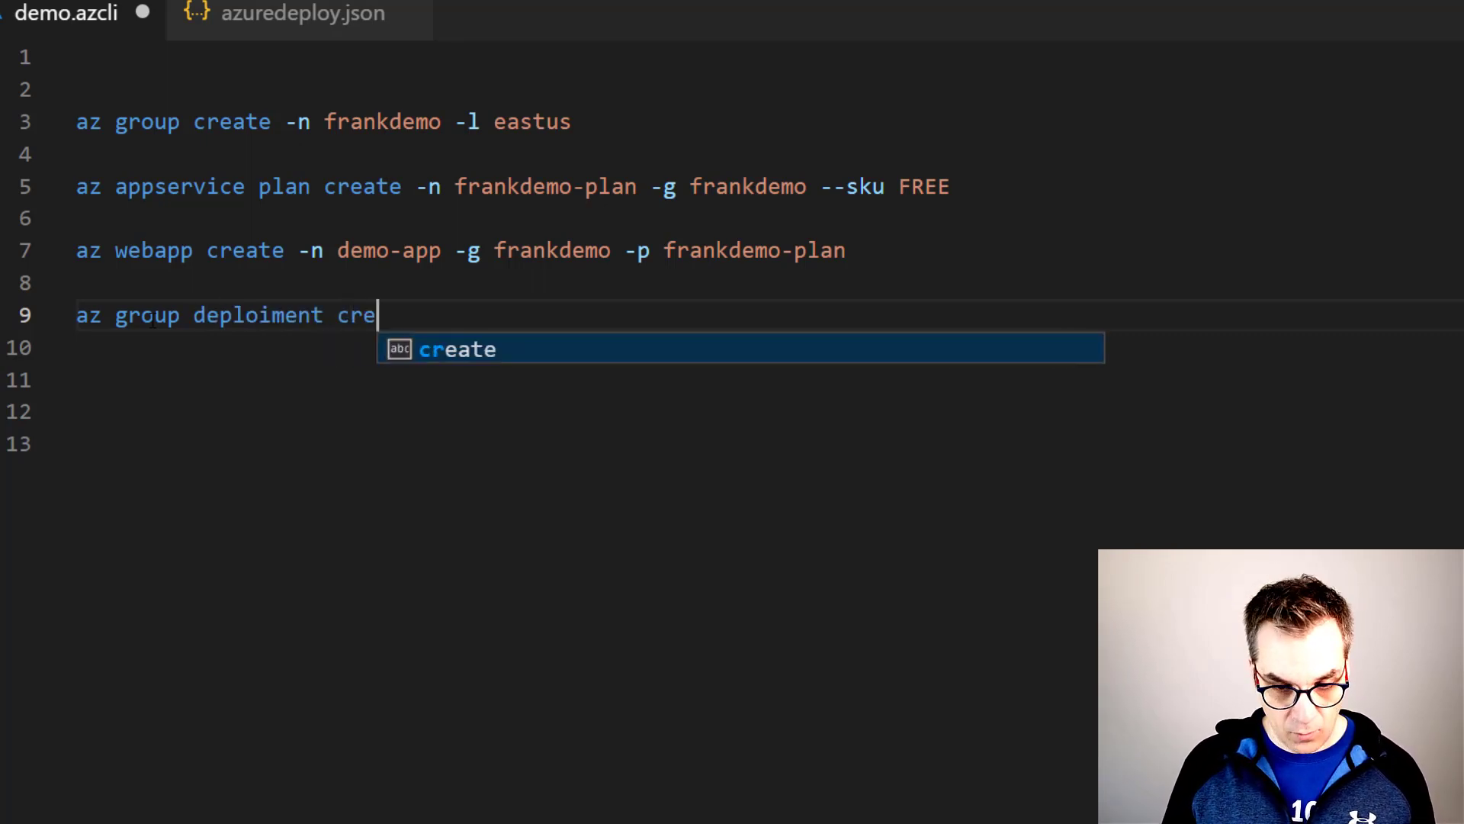
key(Tab)
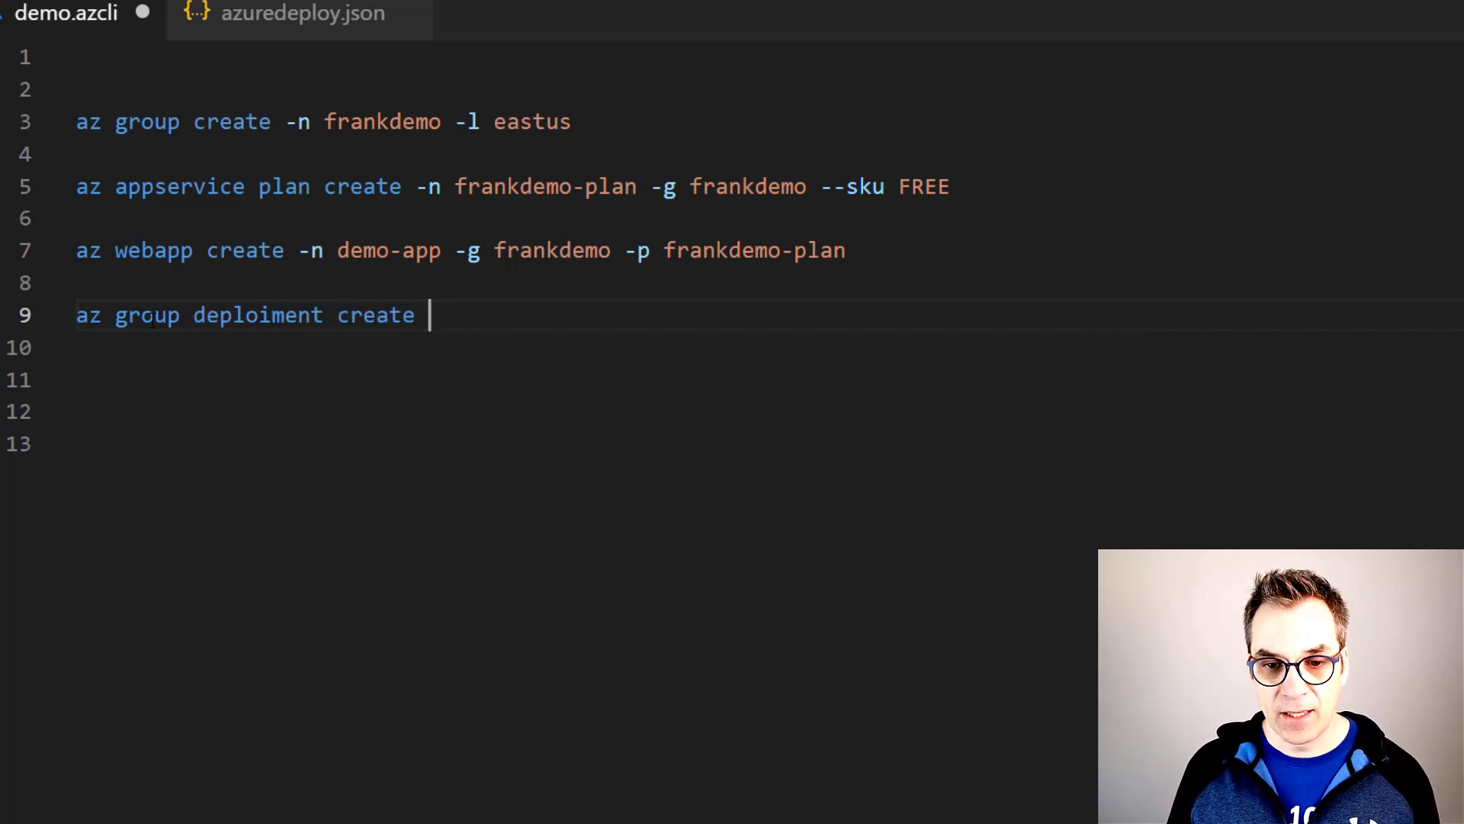
Add -n test and -g frankdemo arguments to the deployment command.
text(-)
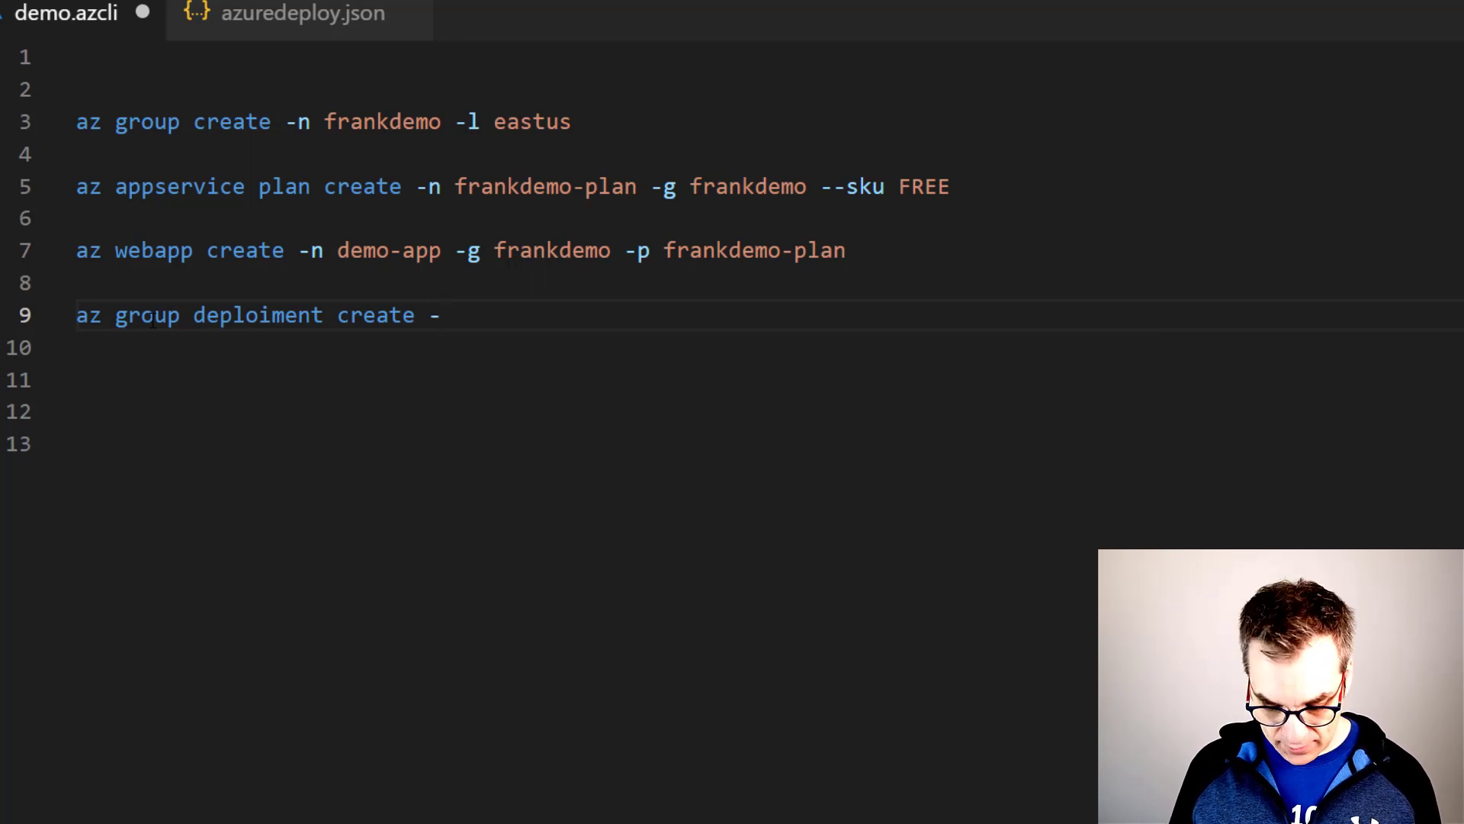
text(n)
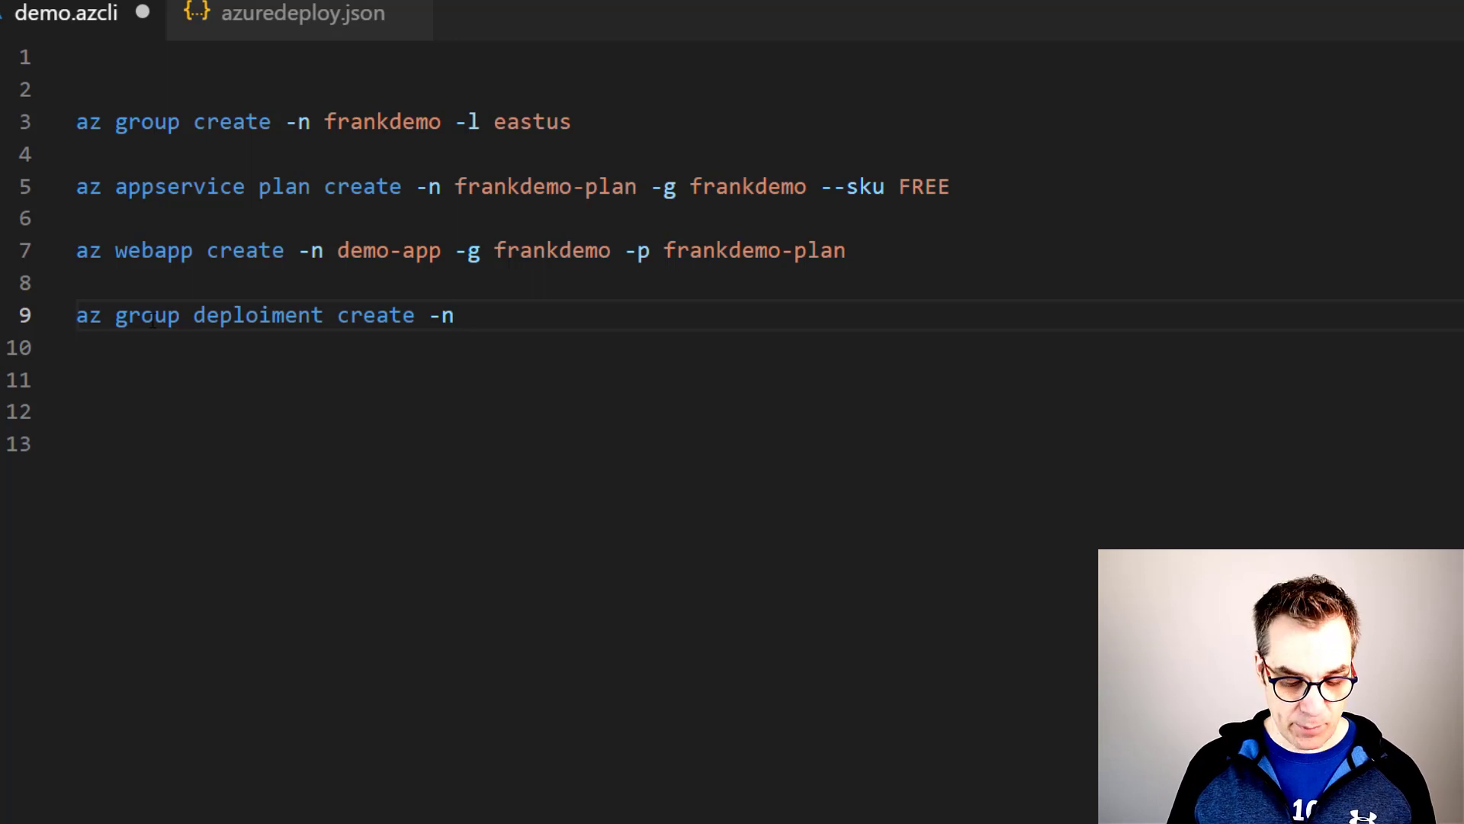
text(test)
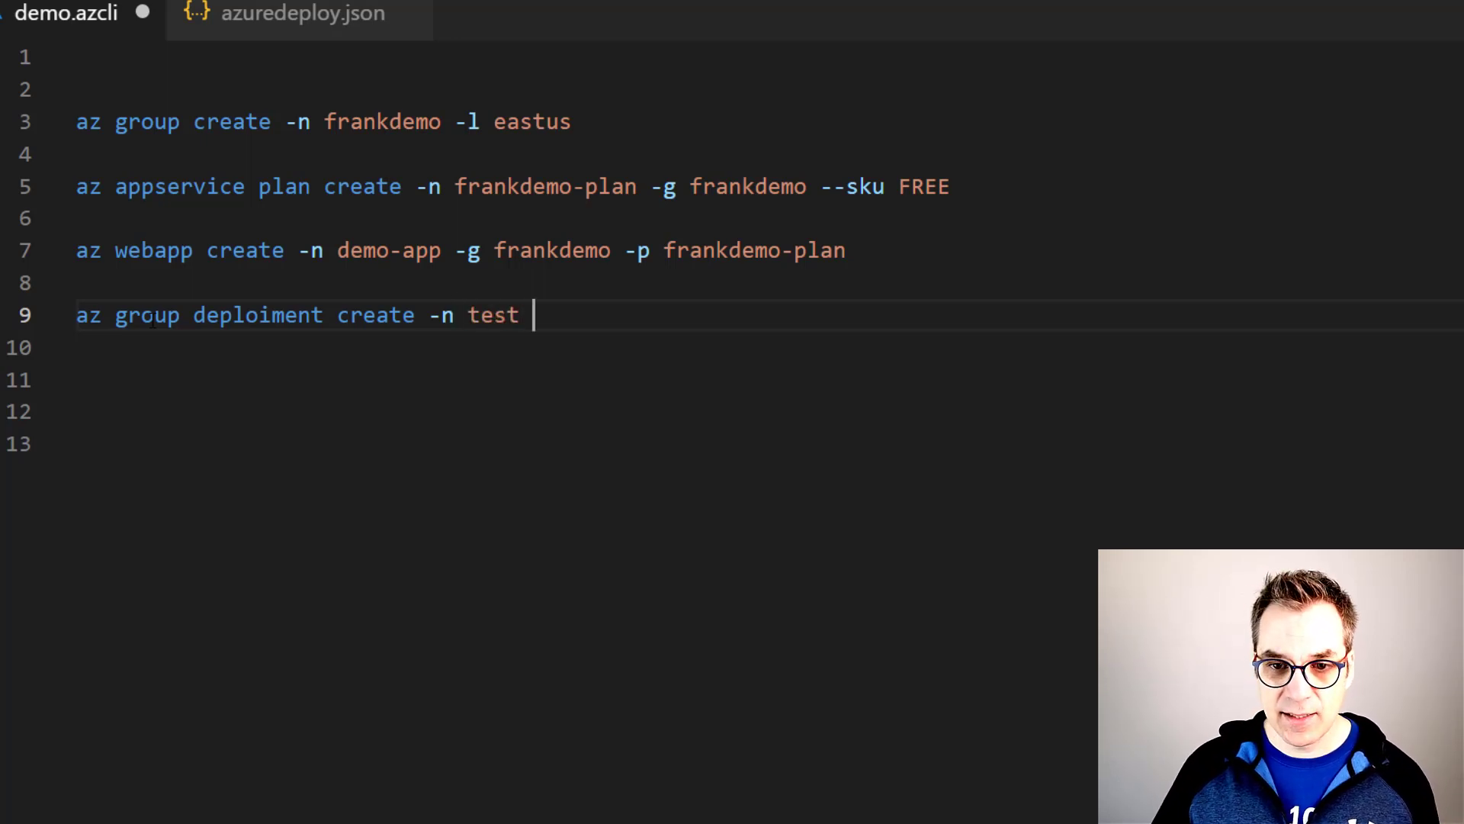
double_click(537, 250)
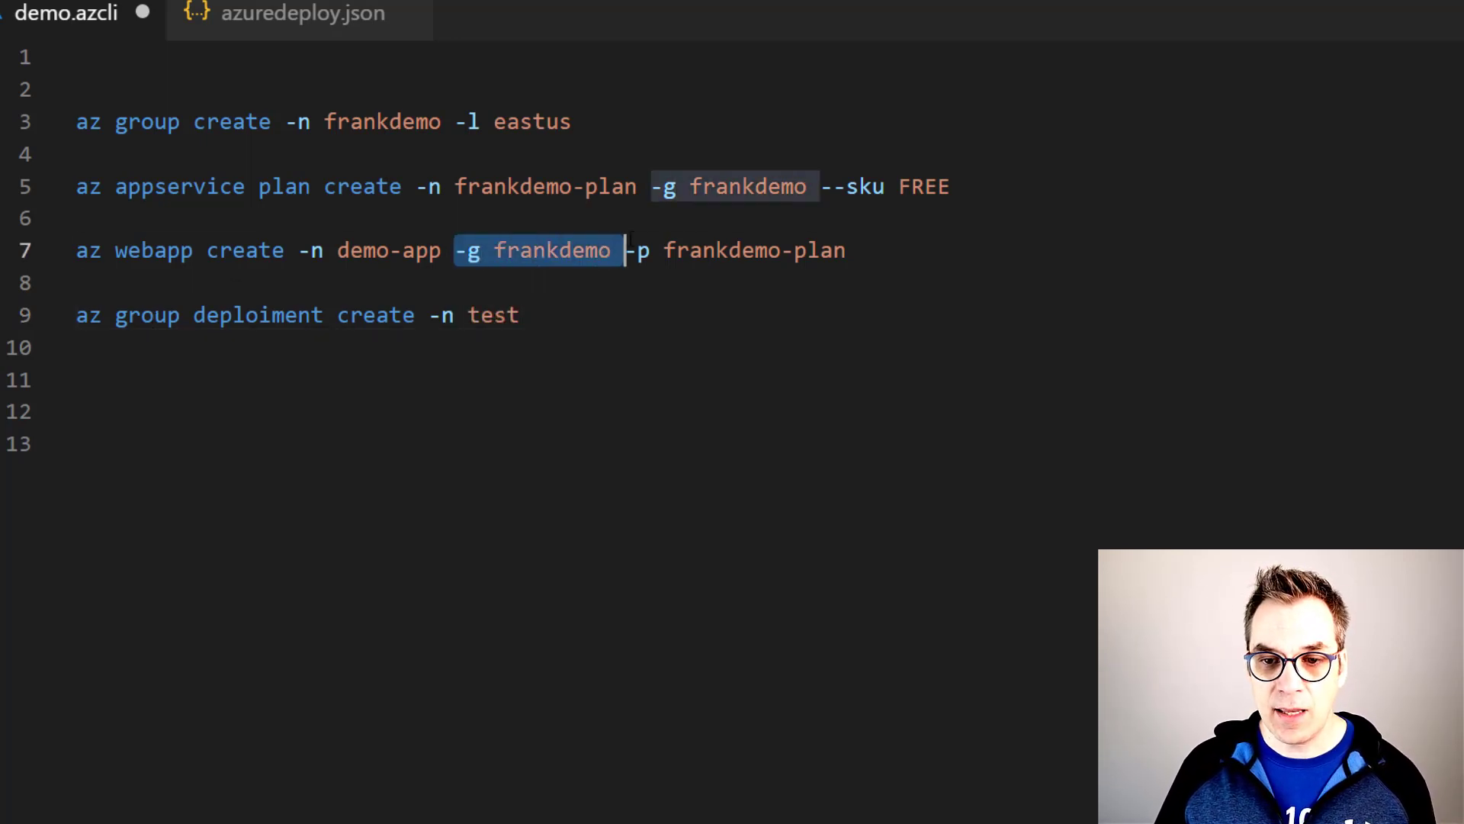
text(-g frankdemo)
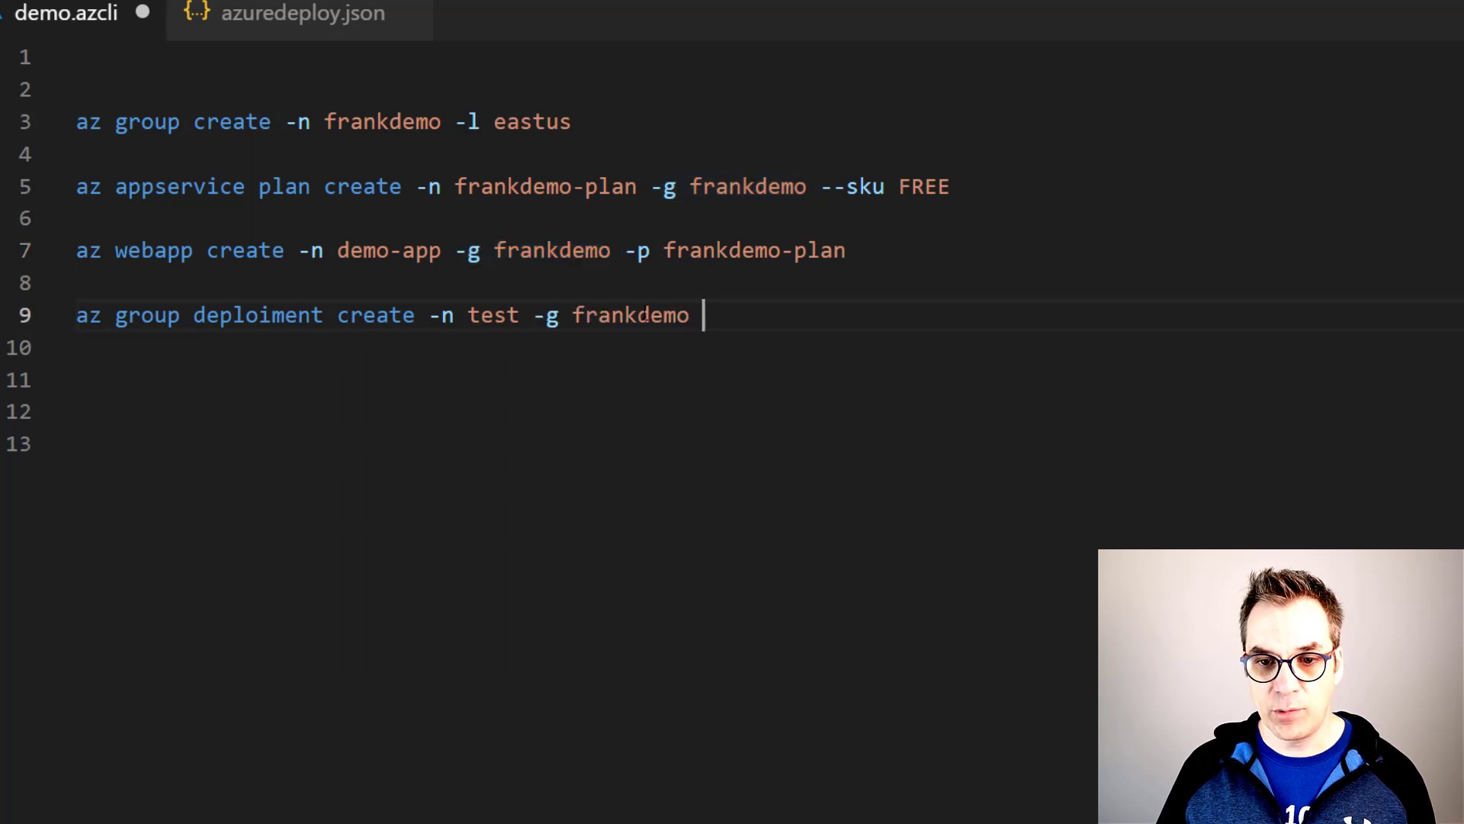
text(--)
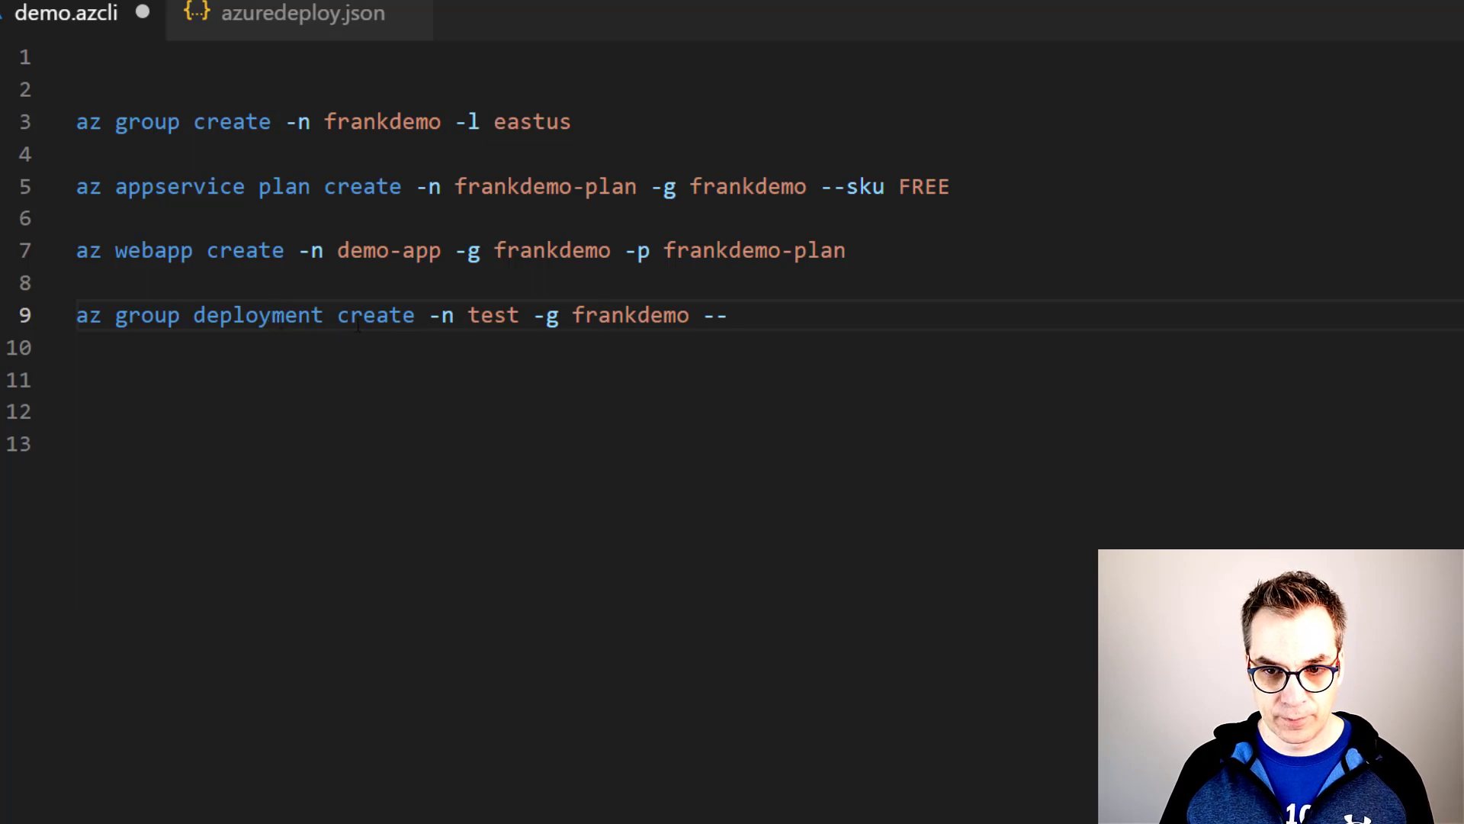
Add --template-file ./azuredeploy.json to the deployment command.
text(-)
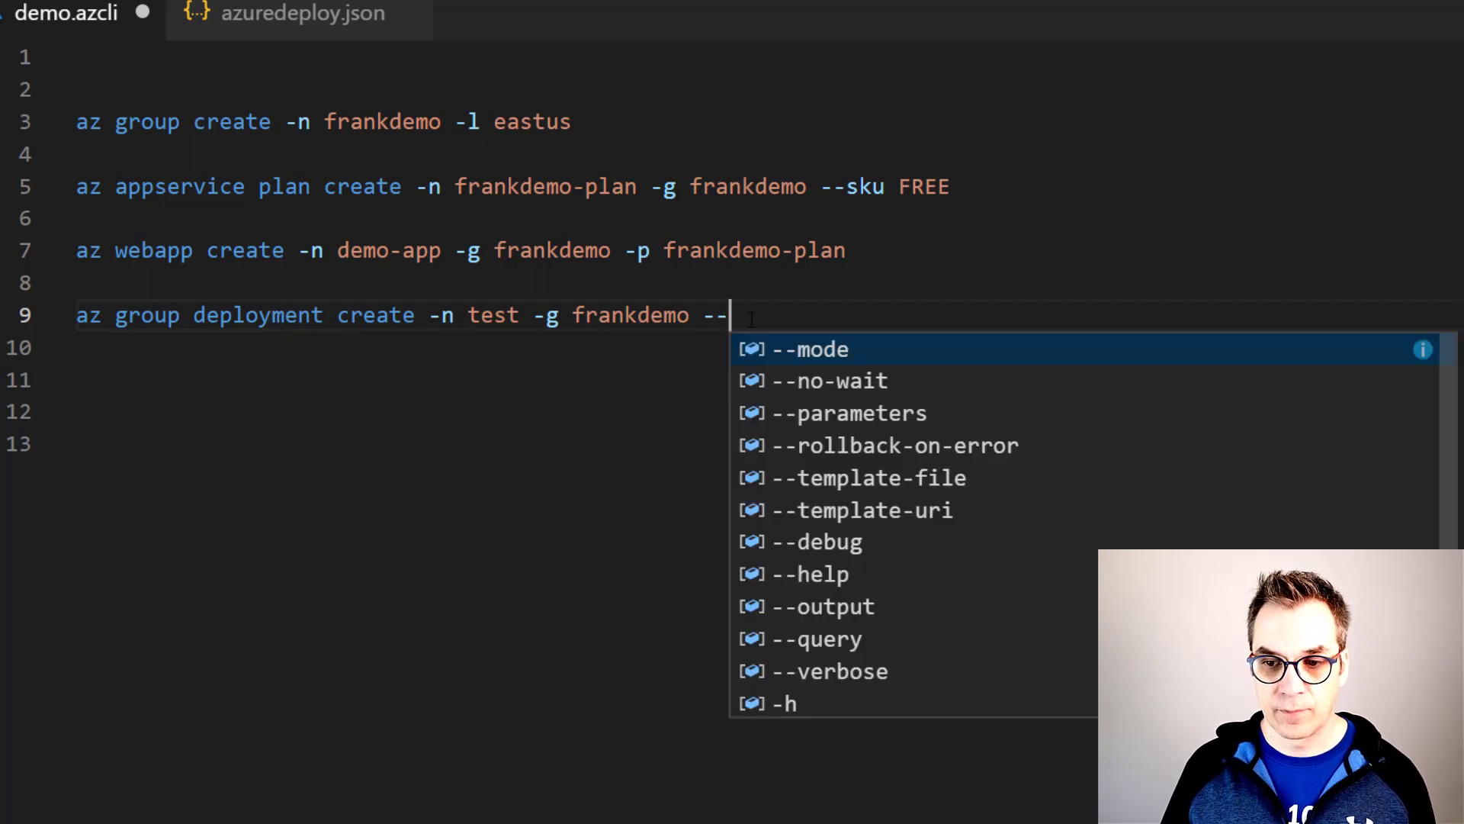
click(868, 478)
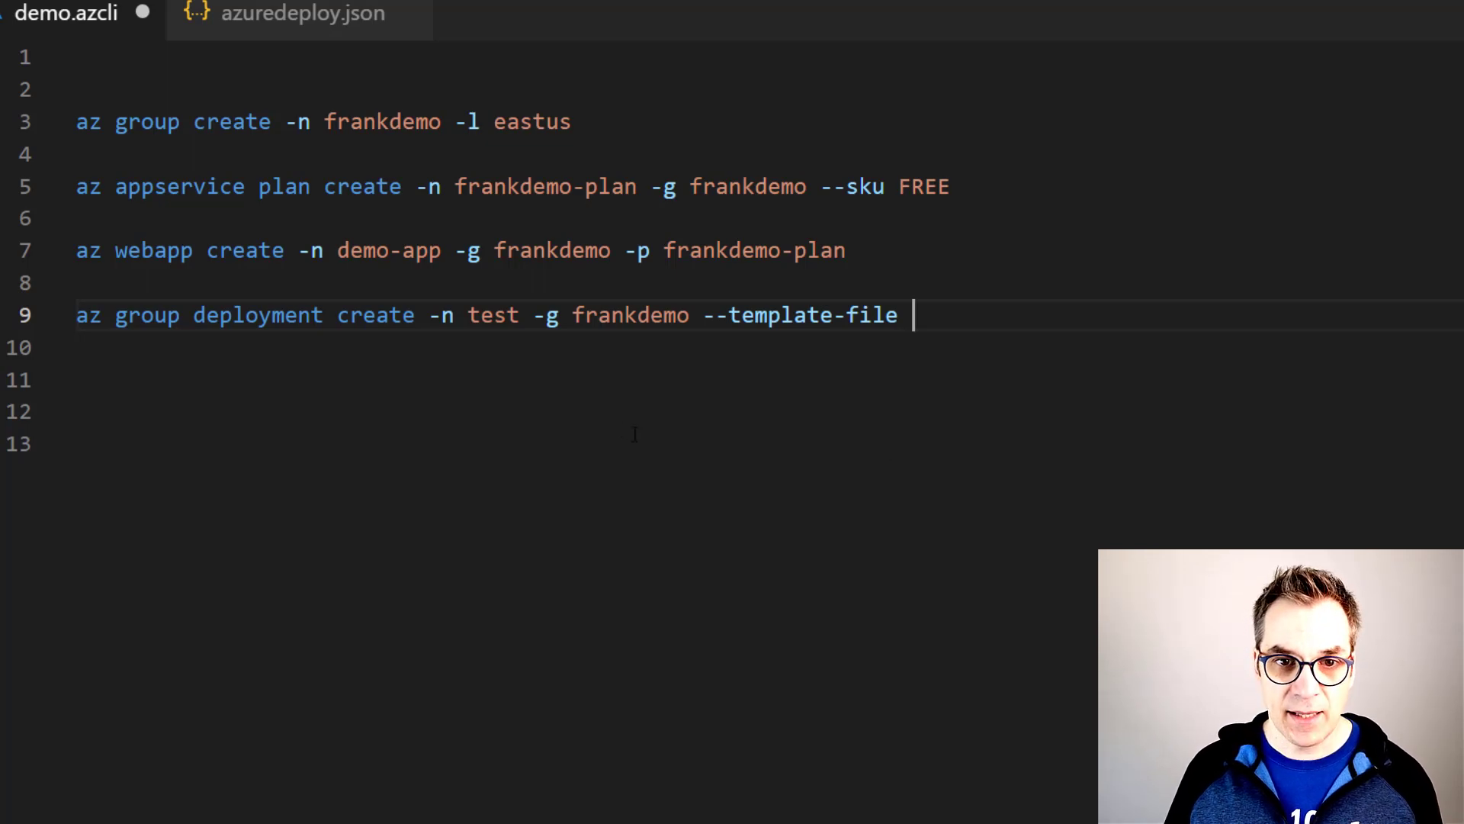
mouse_move(303, 13)
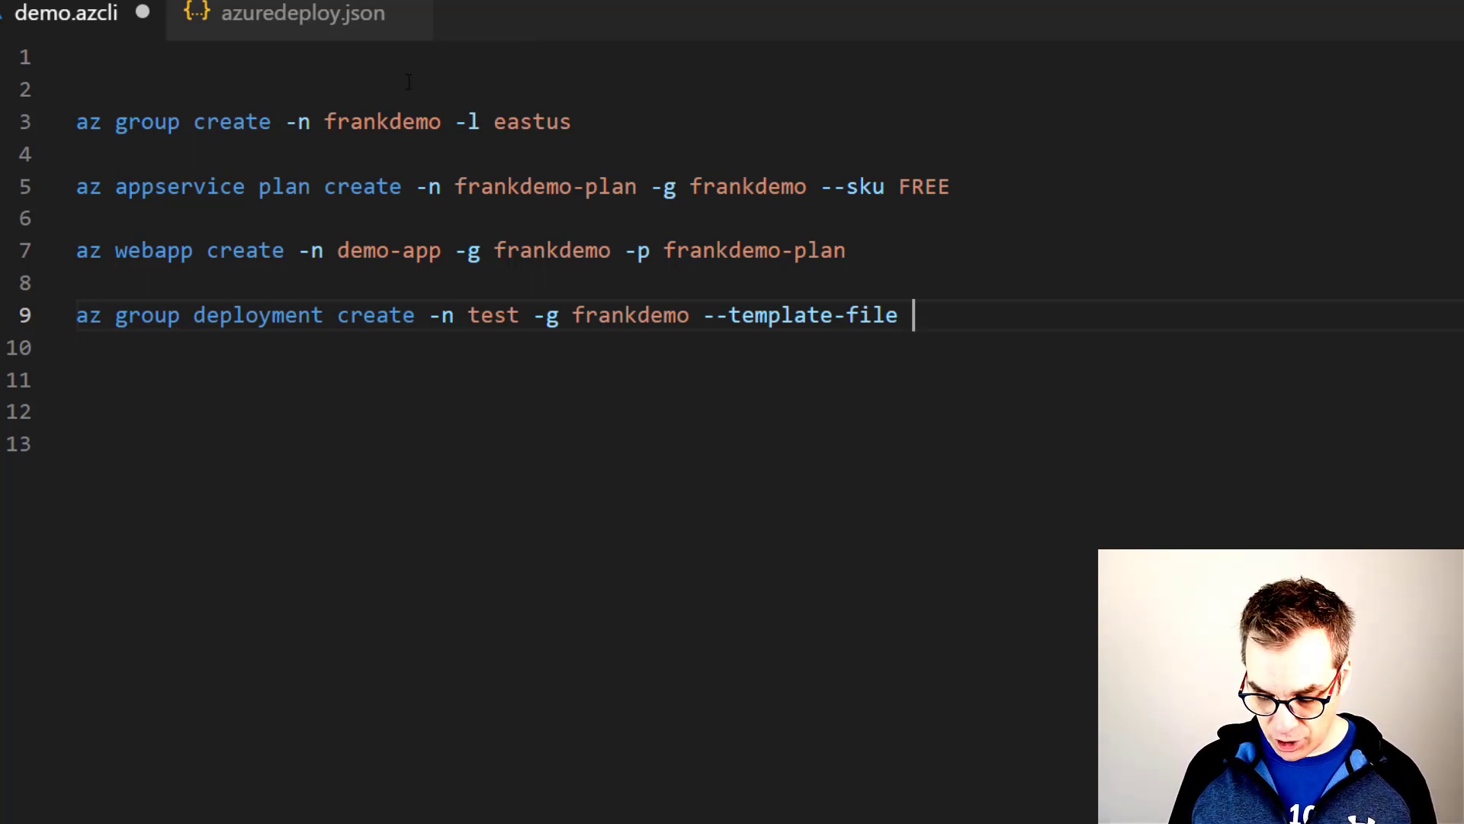
text(./)
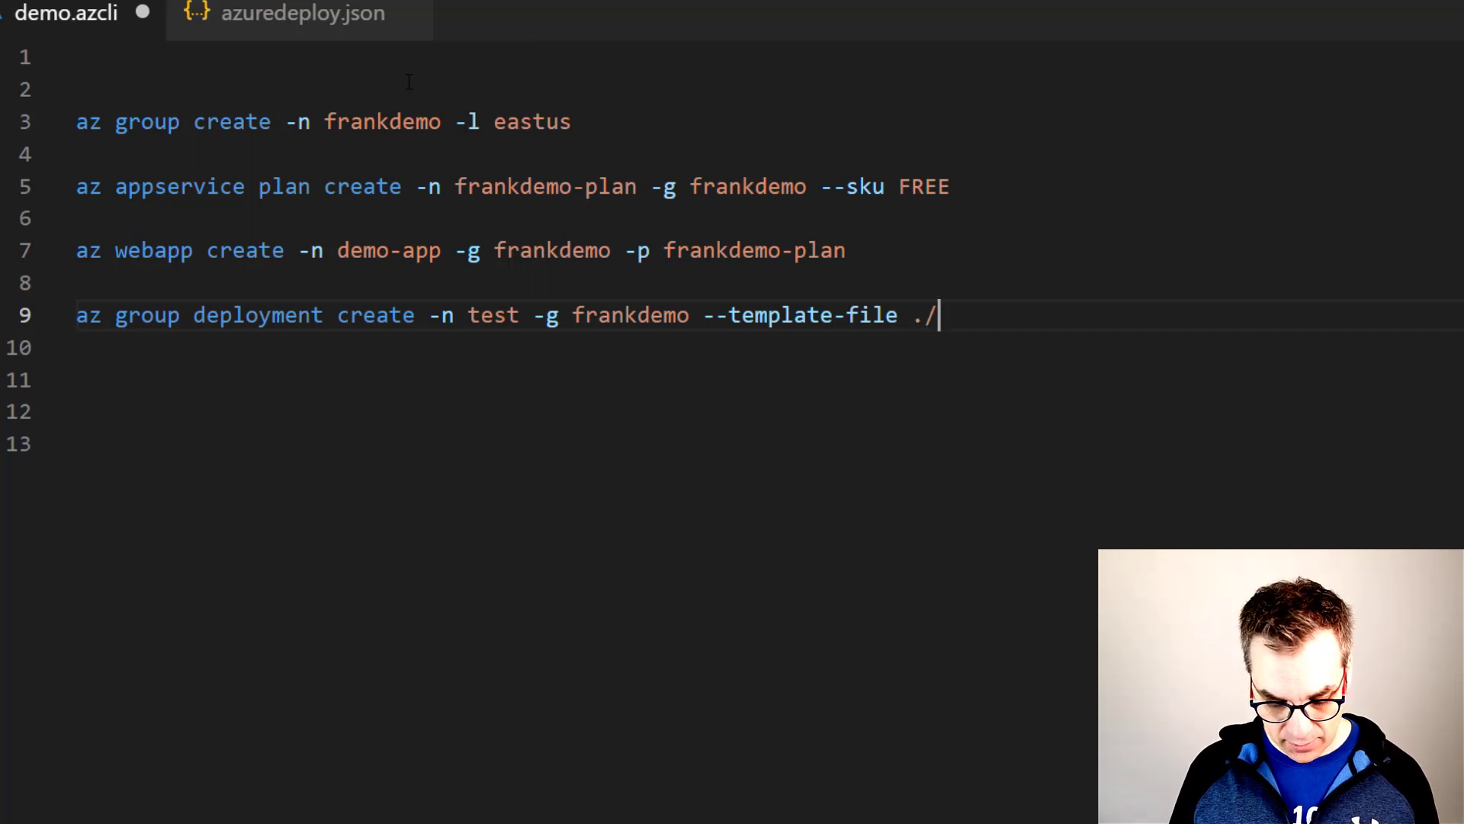
text(azured)
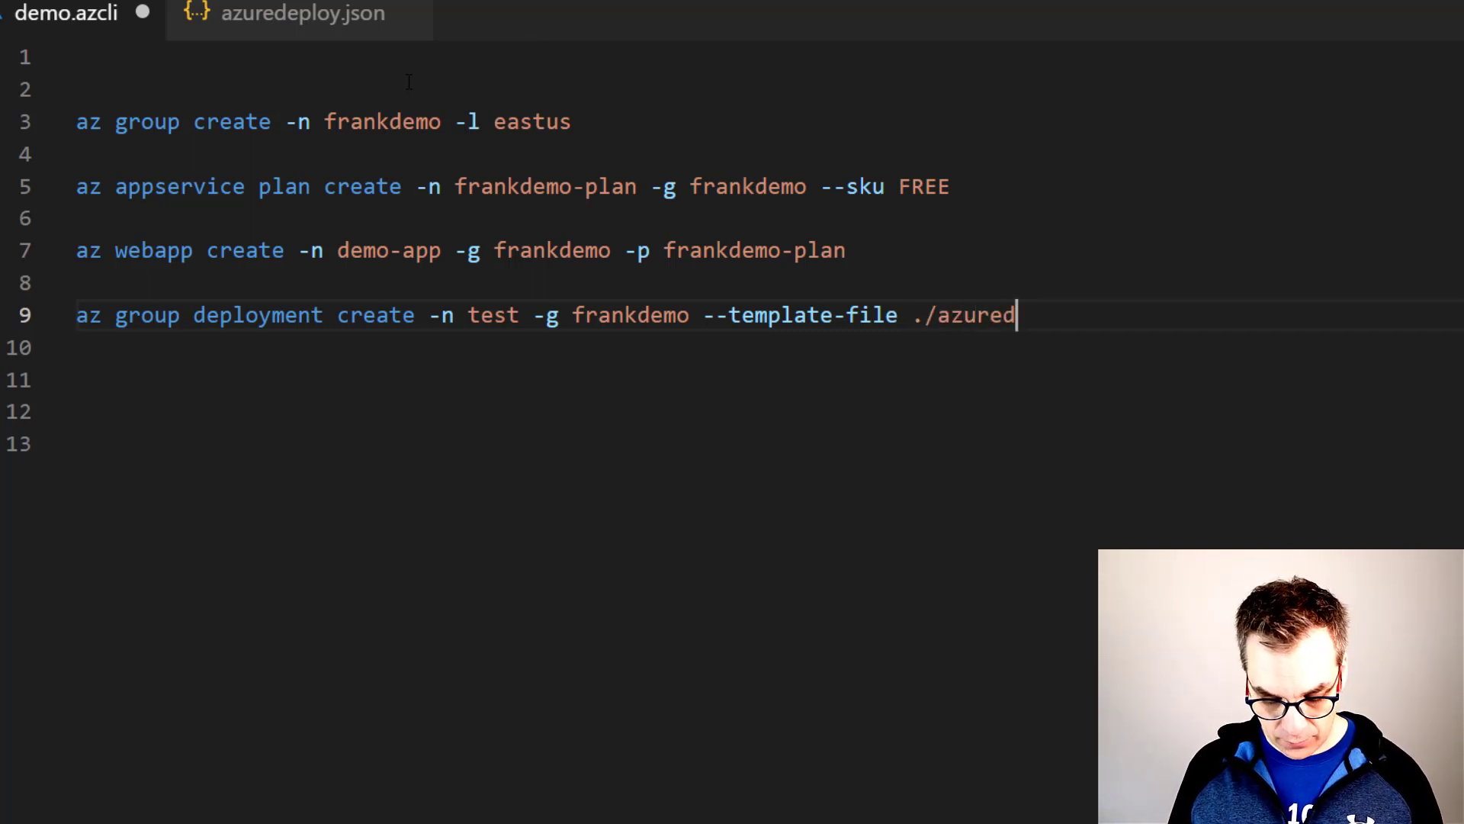
text(eploy.)
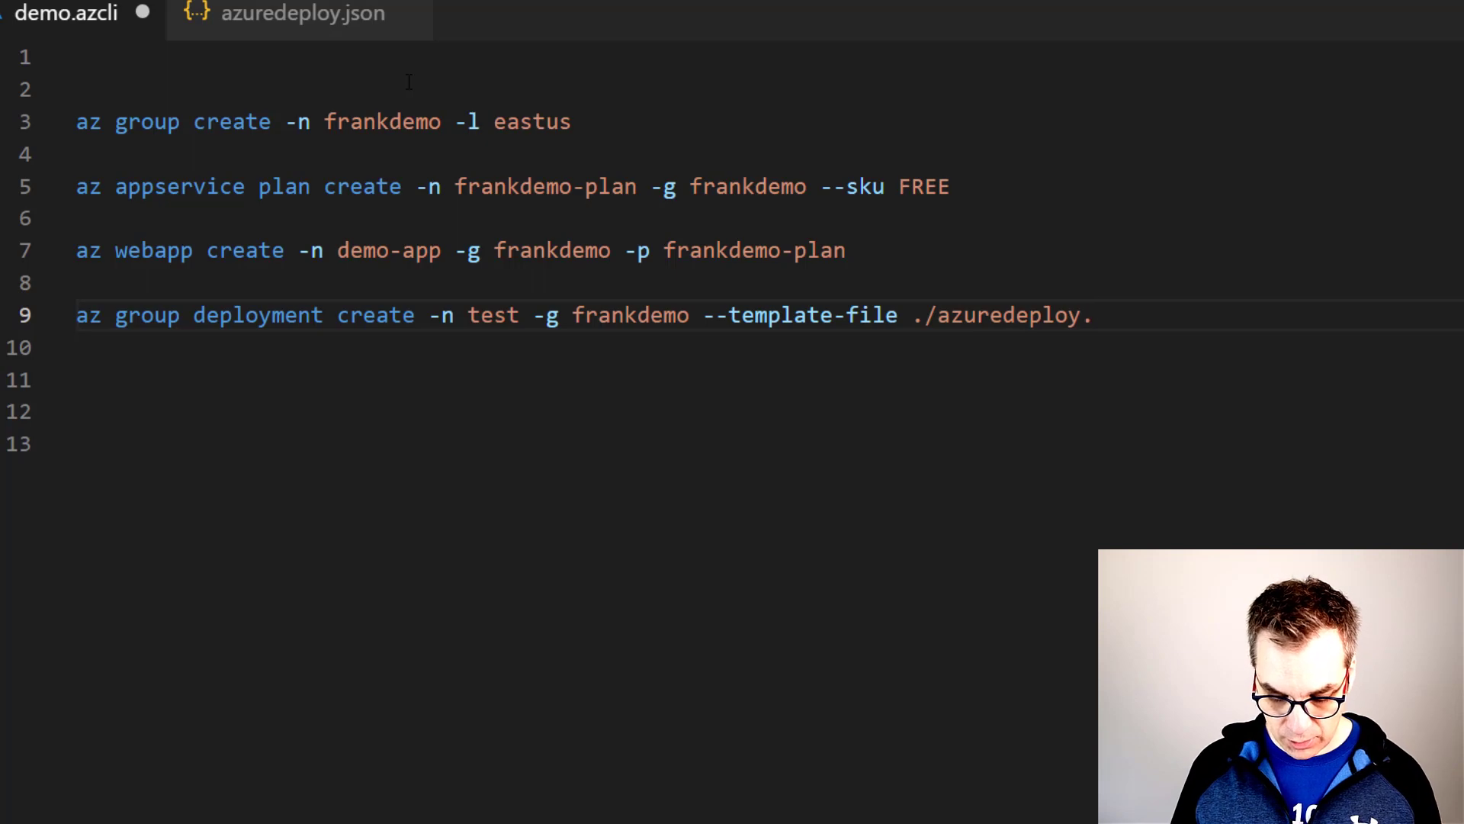
text(json)
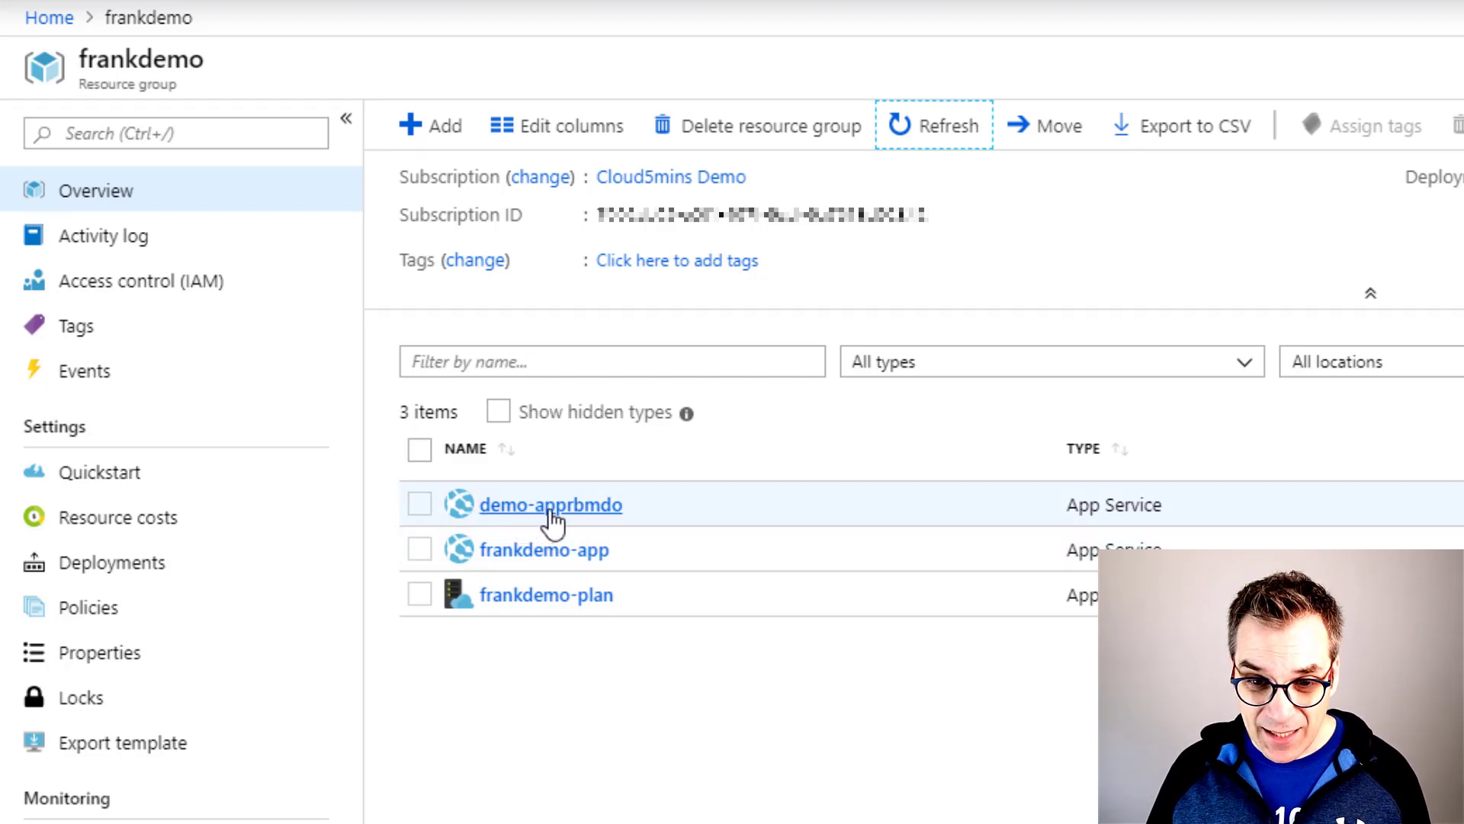
mouse_move(602, 534)
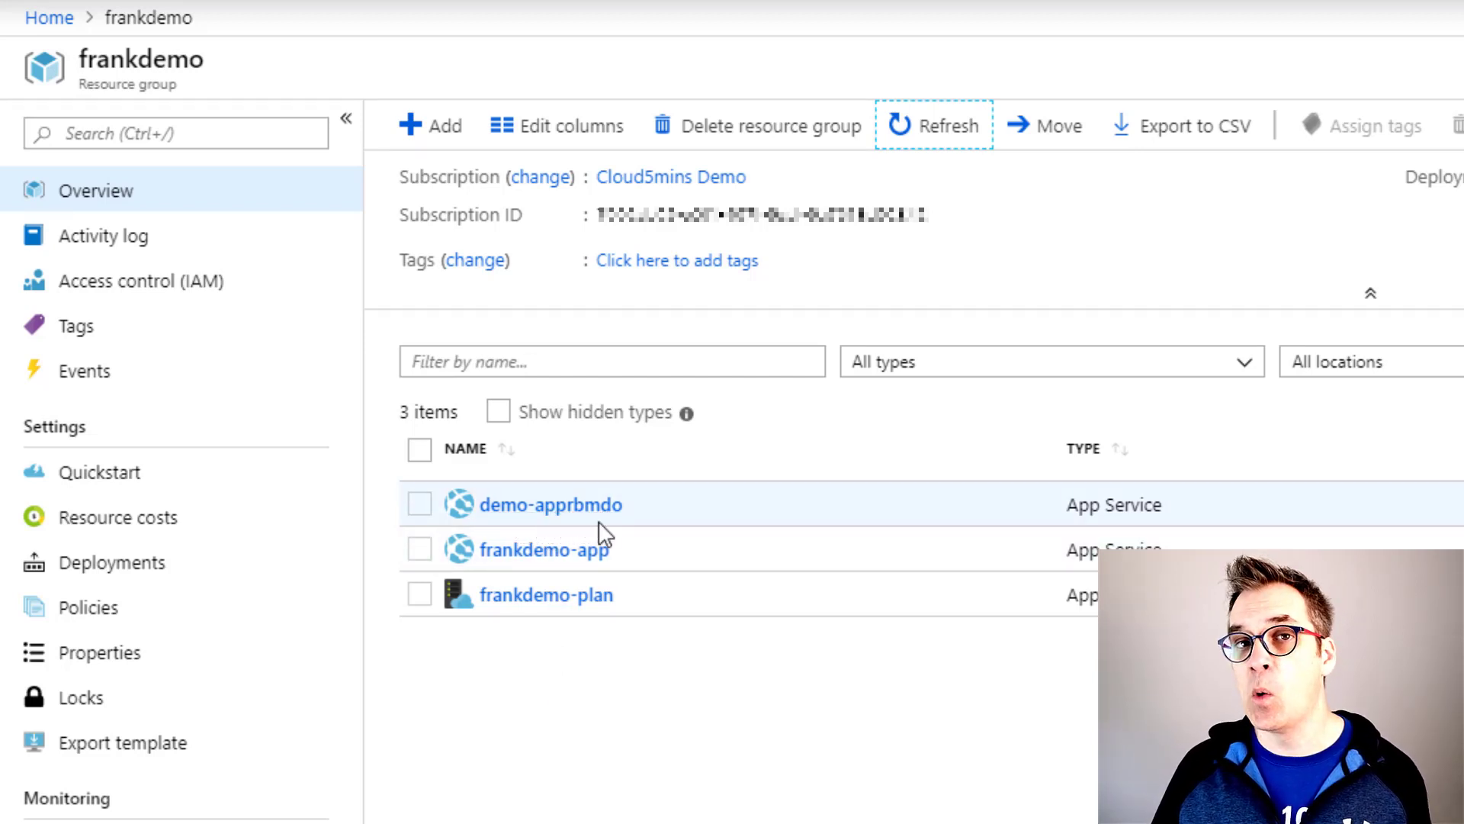